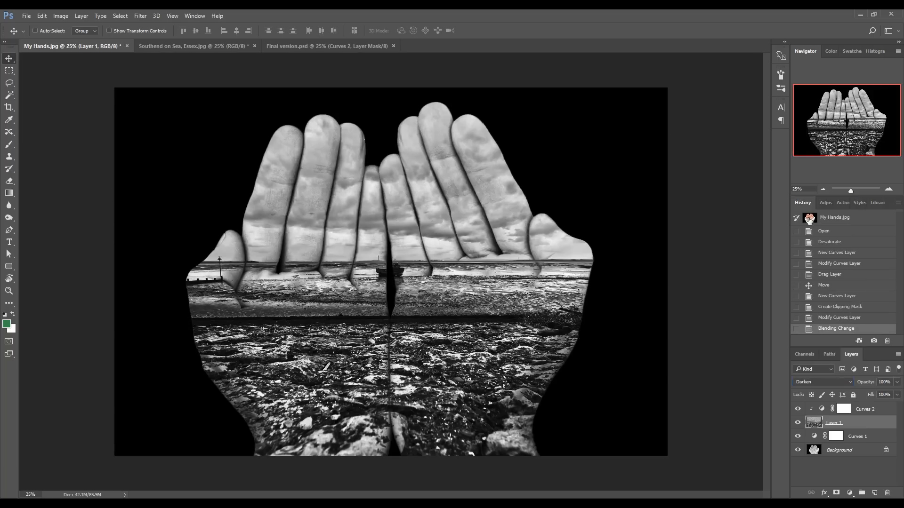
Show the finished Final version.psd composite with the seaside scene inside the hands.
left_click(300, 36)
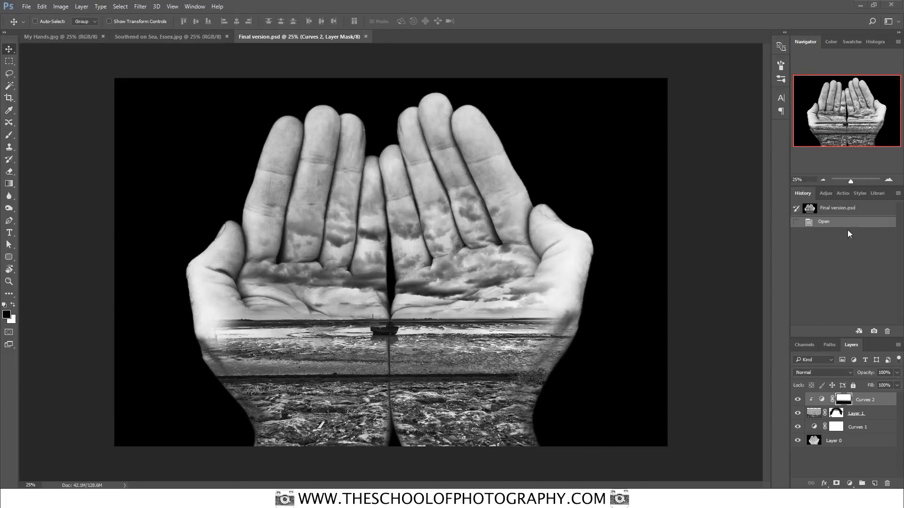
mouse_move(536, 435)
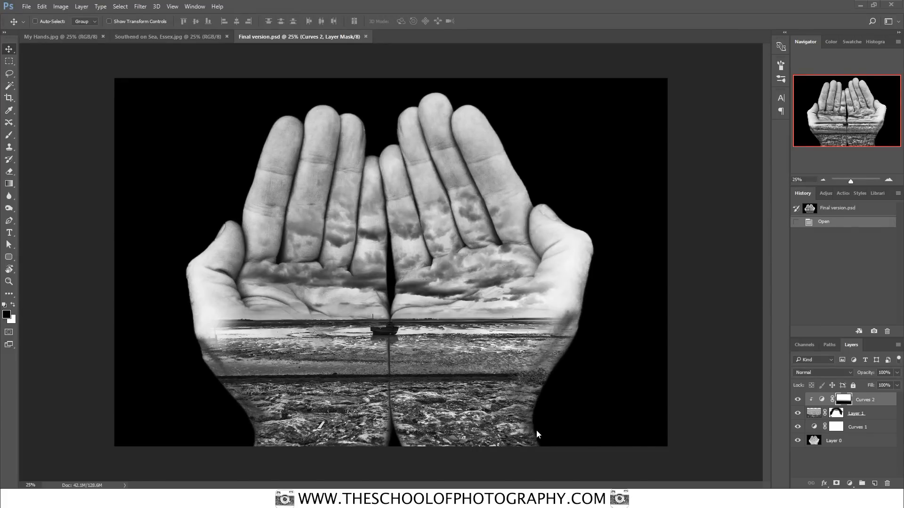
mouse_move(563, 428)
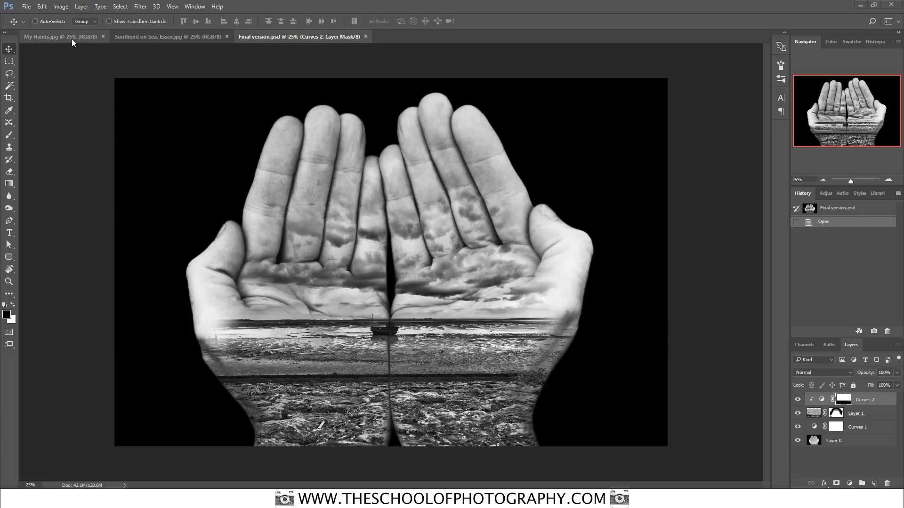
View the original colour hands photo, glance at the Southend on Sea photo, and return to the hands.
left_click(44, 37)
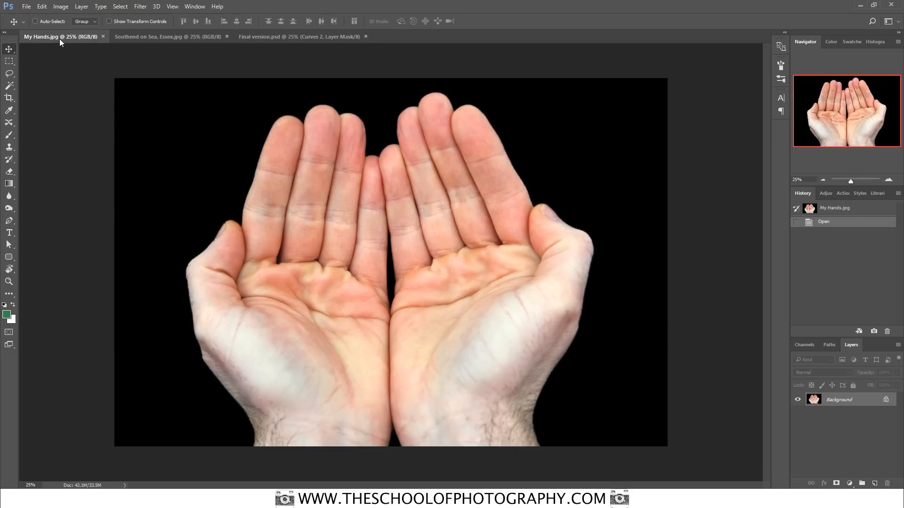
mouse_move(84, 93)
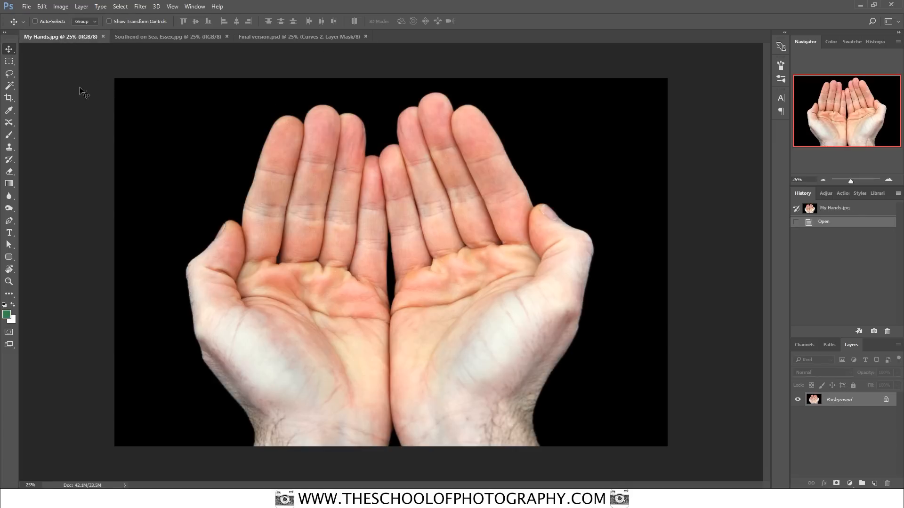
left_click(167, 37)
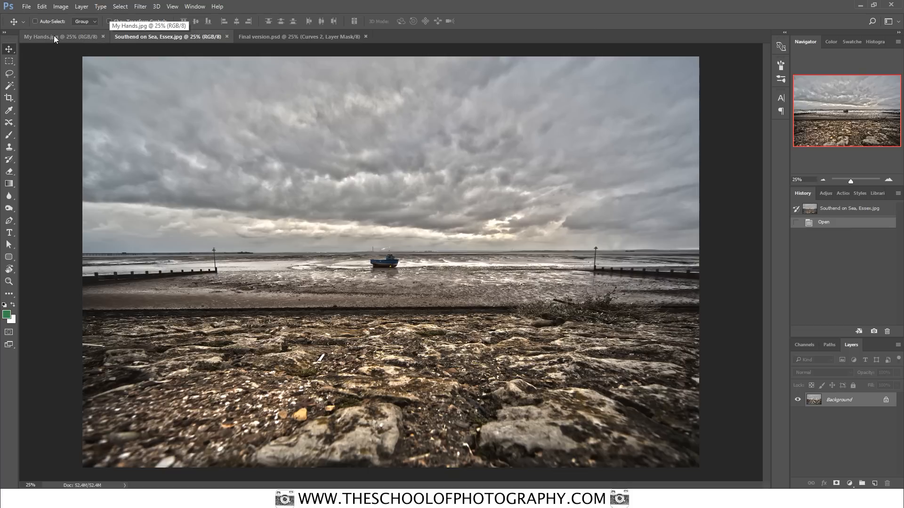
left_click(46, 36)
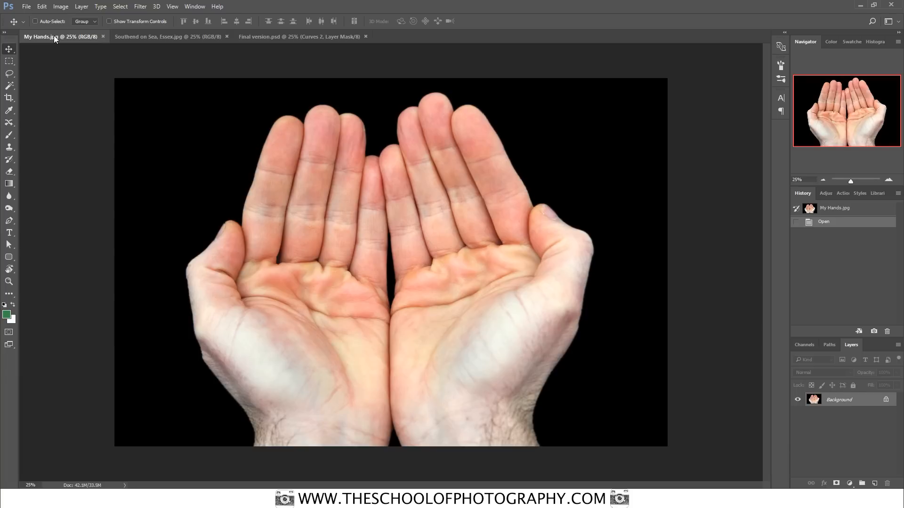
mouse_move(55, 37)
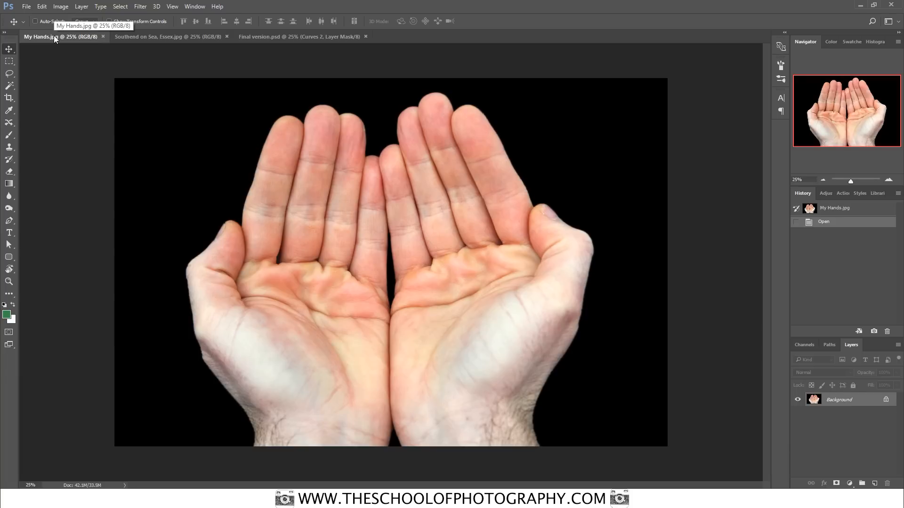
mouse_move(59, 6)
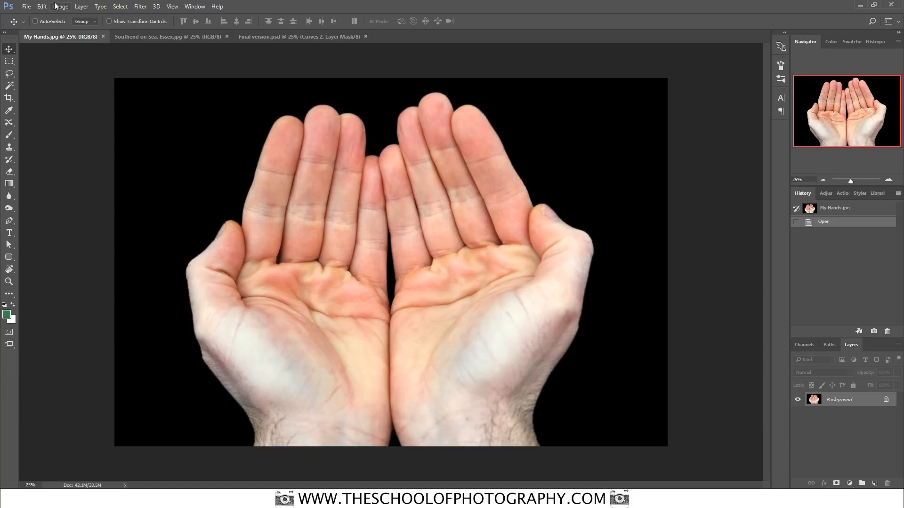
Desaturate both My Hands.jpg and Southend on Sea, Essex.jpg to black and white.
left_click(60, 7)
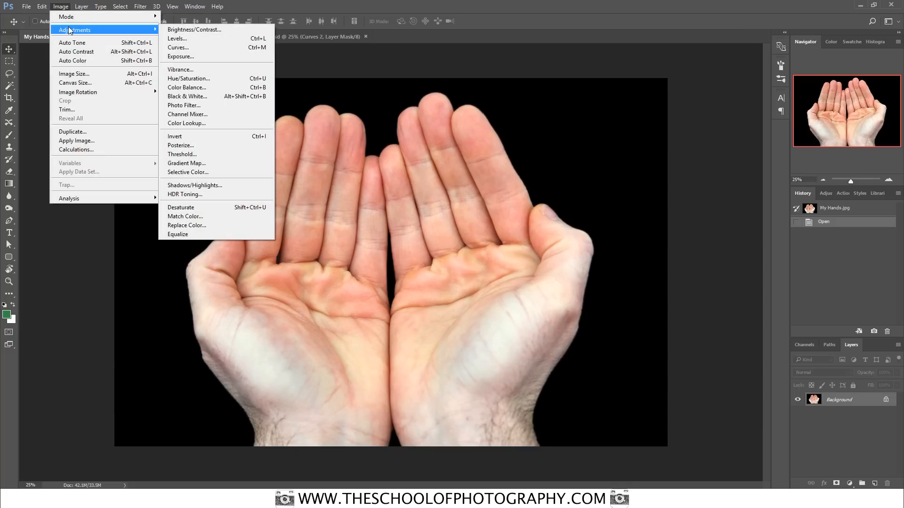
left_click(180, 207)
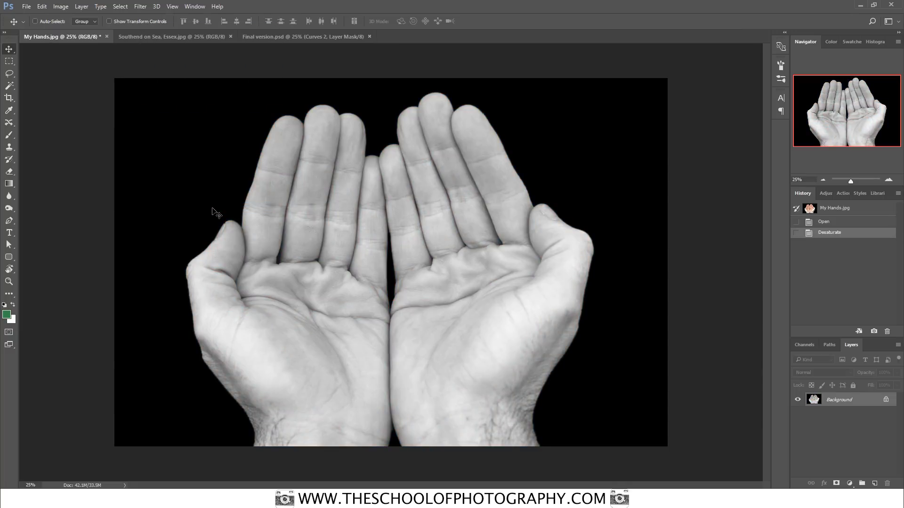
mouse_move(168, 37)
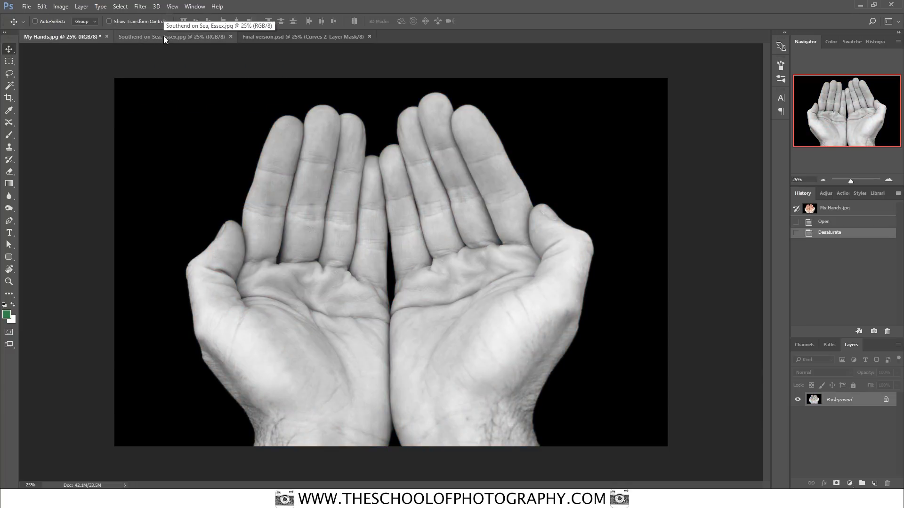
left_click(60, 7)
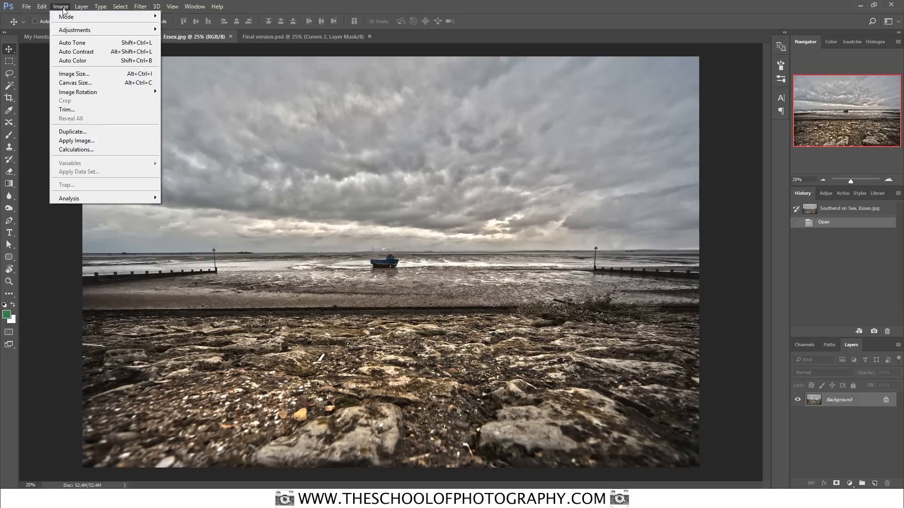
mouse_move(75, 30)
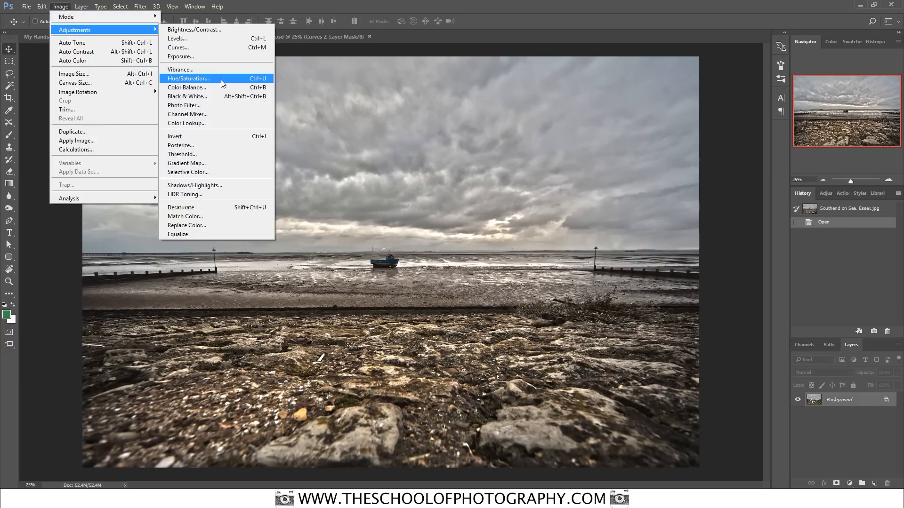
left_click(180, 207)
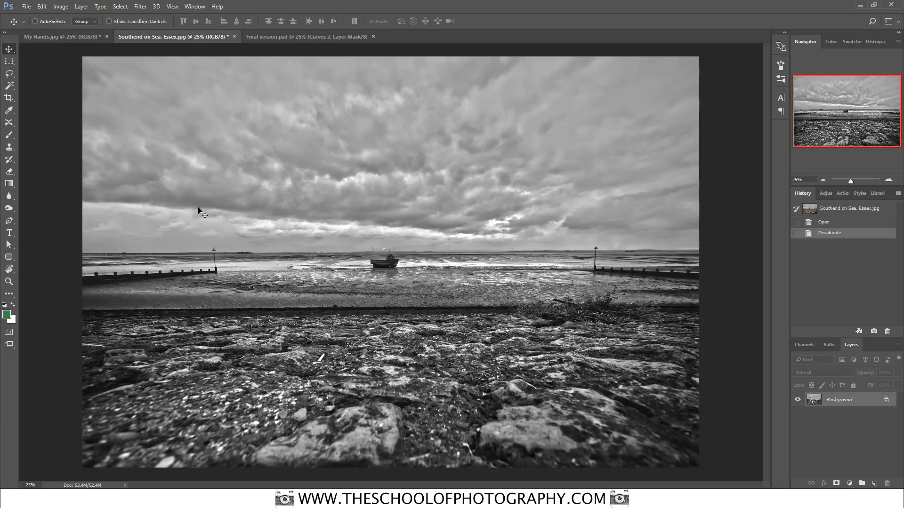
mouse_move(97, 68)
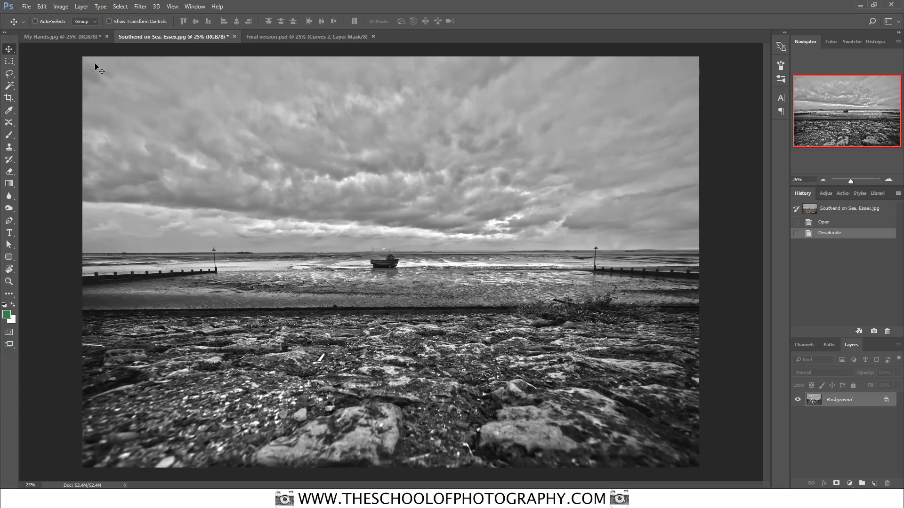
Add a Curves adjustment layer with an S-curve to boost contrast on the hands photo.
left_click(52, 37)
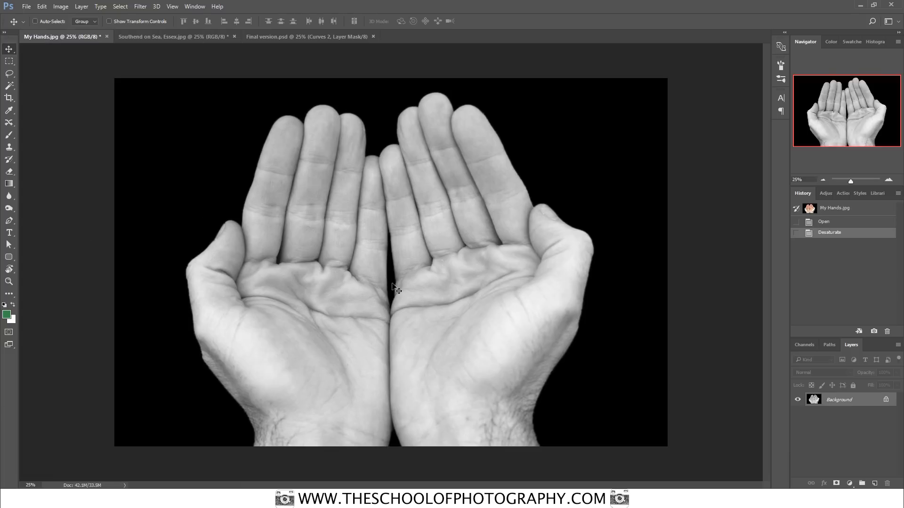
mouse_move(491, 300)
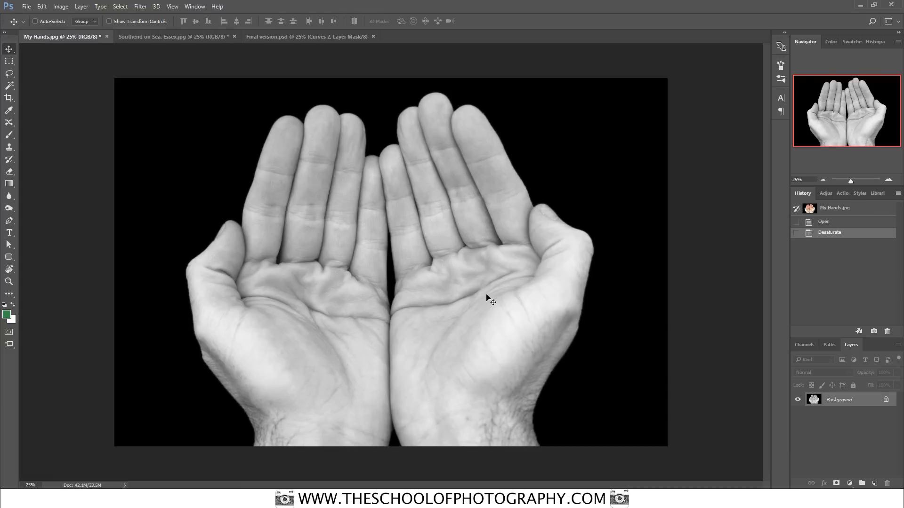
mouse_move(841, 458)
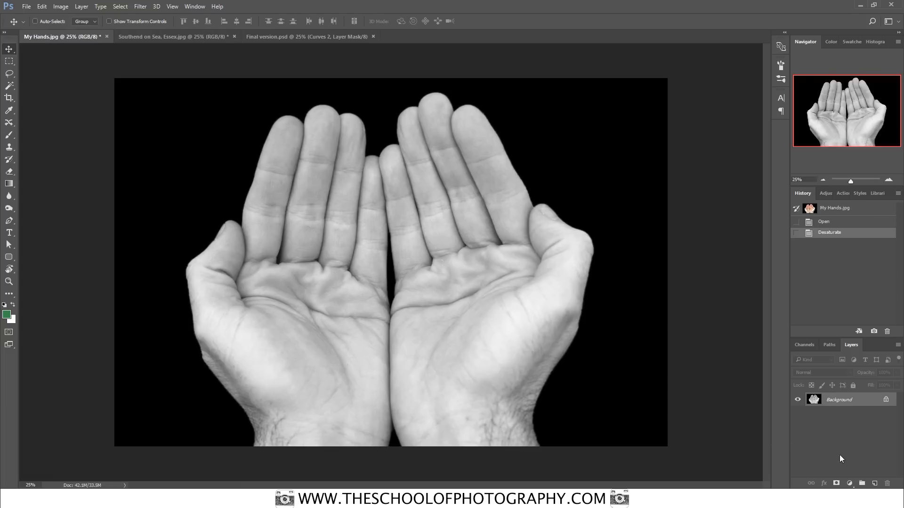
mouse_move(849, 459)
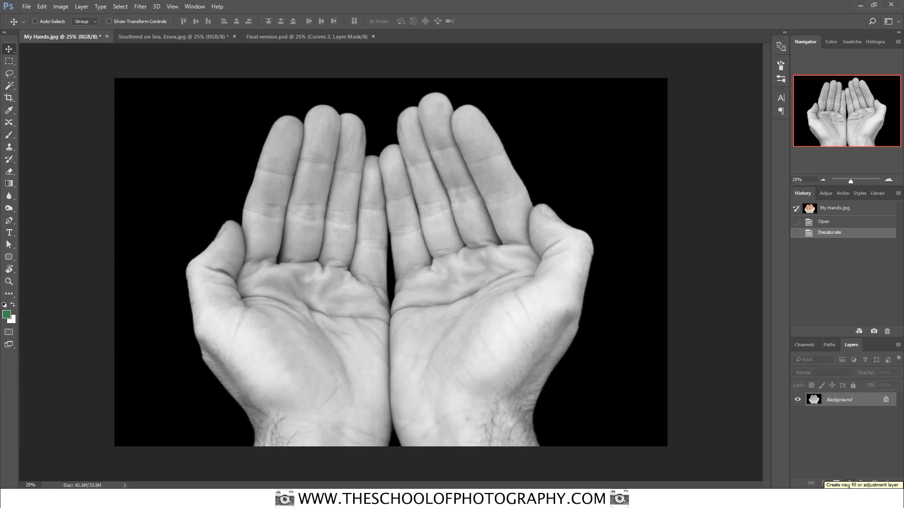
left_click(810, 483)
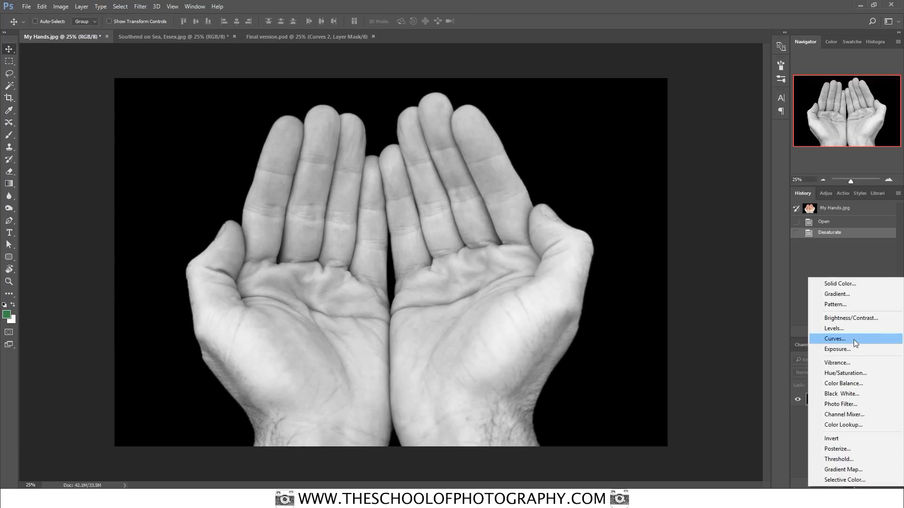
left_click(835, 338)
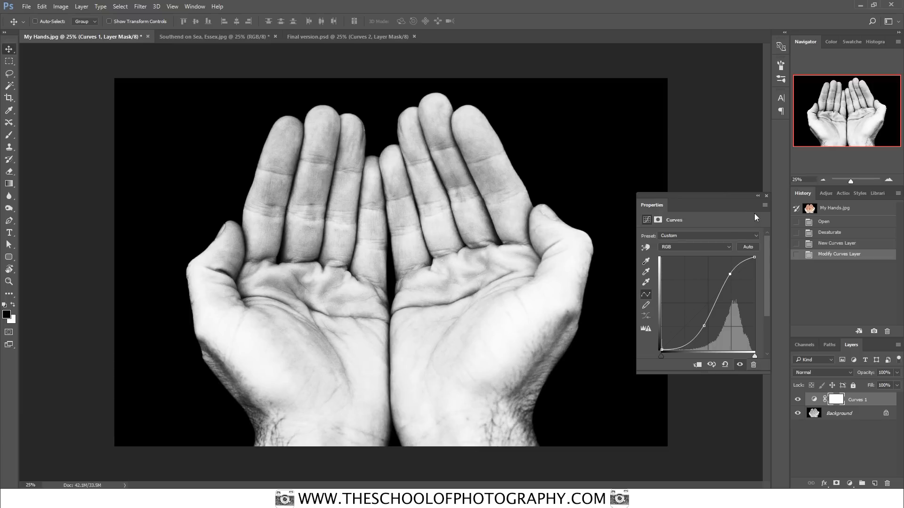
mouse_move(768, 199)
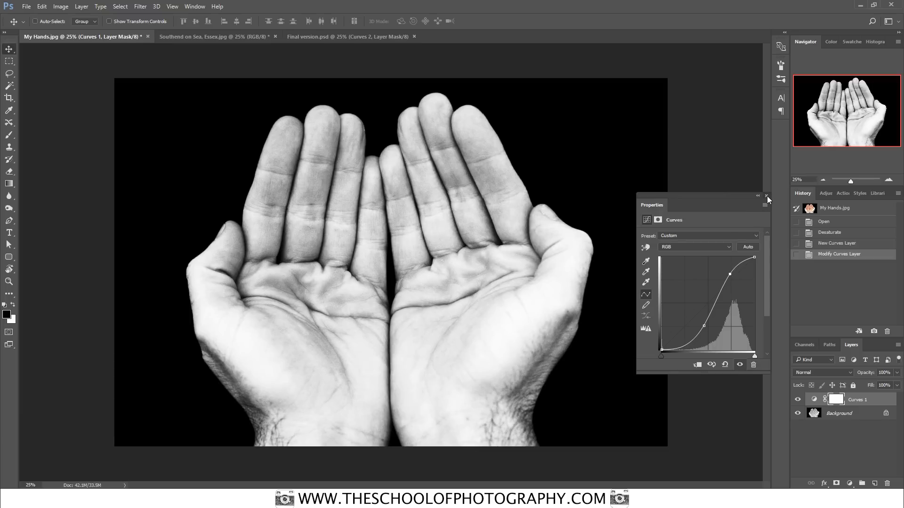
left_click(767, 197)
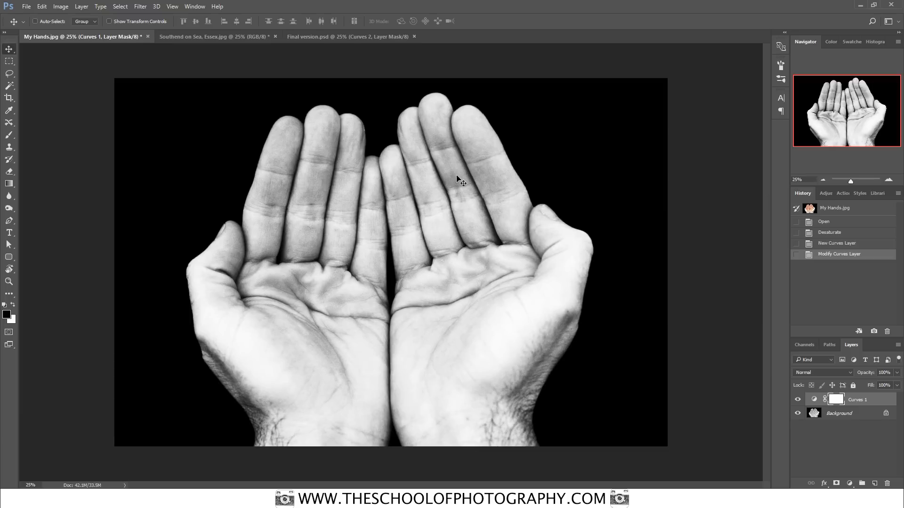
Drag the black-and-white Southend on Sea image into My Hands.jpg as Layer 1.
left_click(213, 37)
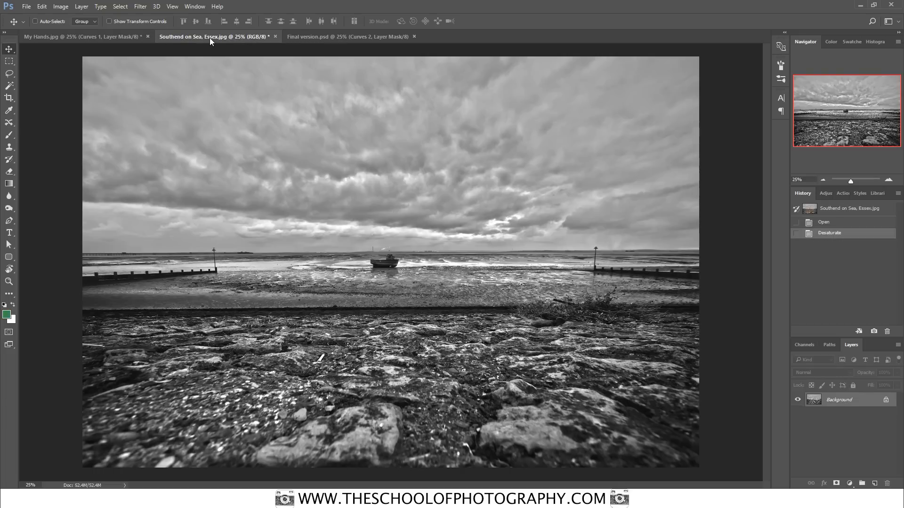
mouse_move(125, 80)
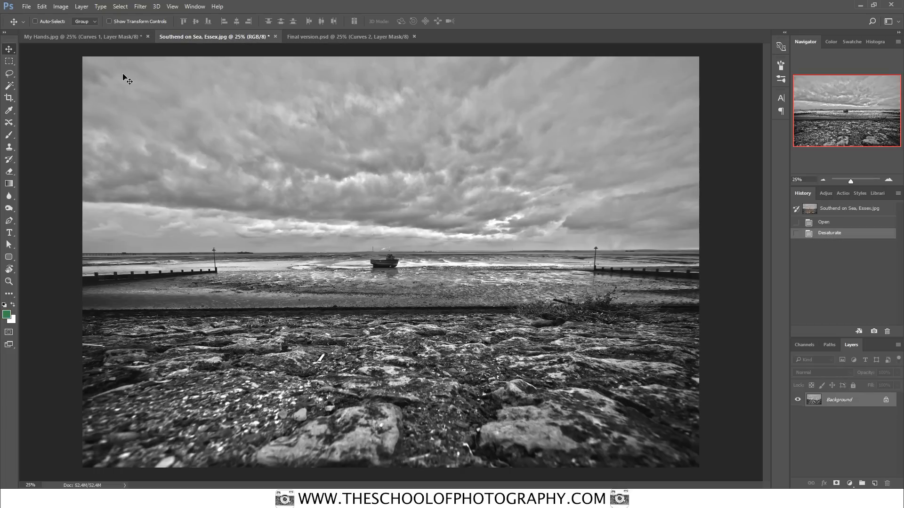
mouse_move(65, 85)
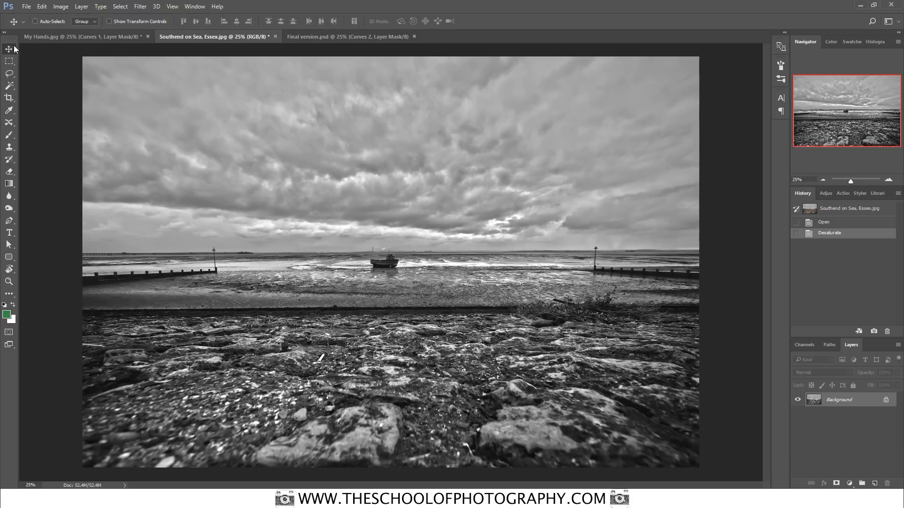
mouse_move(297, 211)
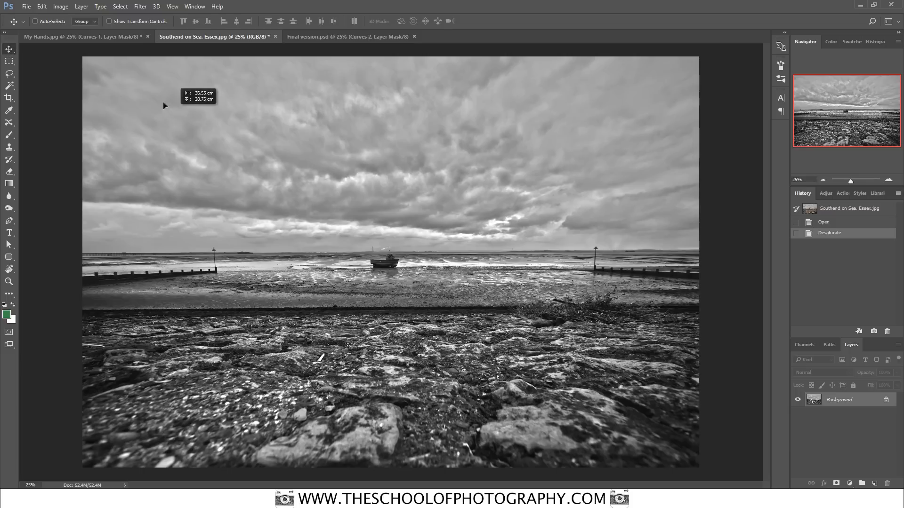
left_click(57, 37)
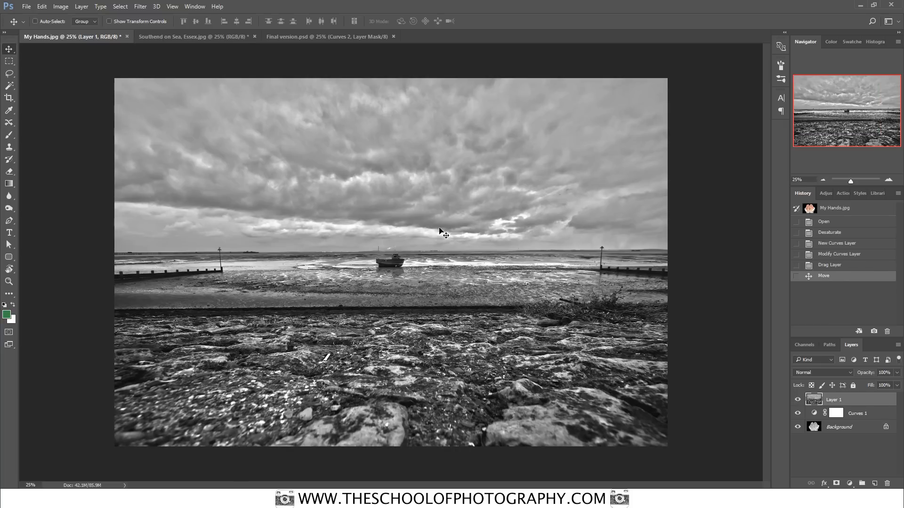
mouse_move(499, 217)
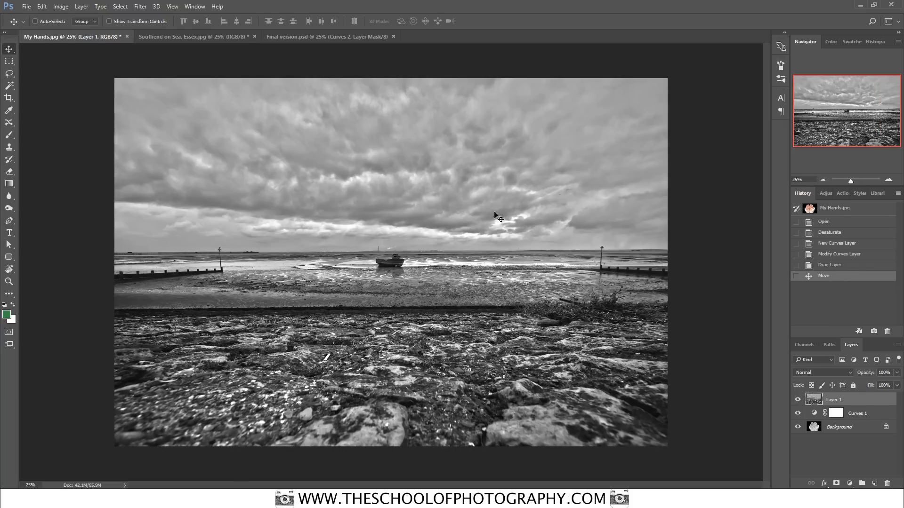
mouse_move(849, 477)
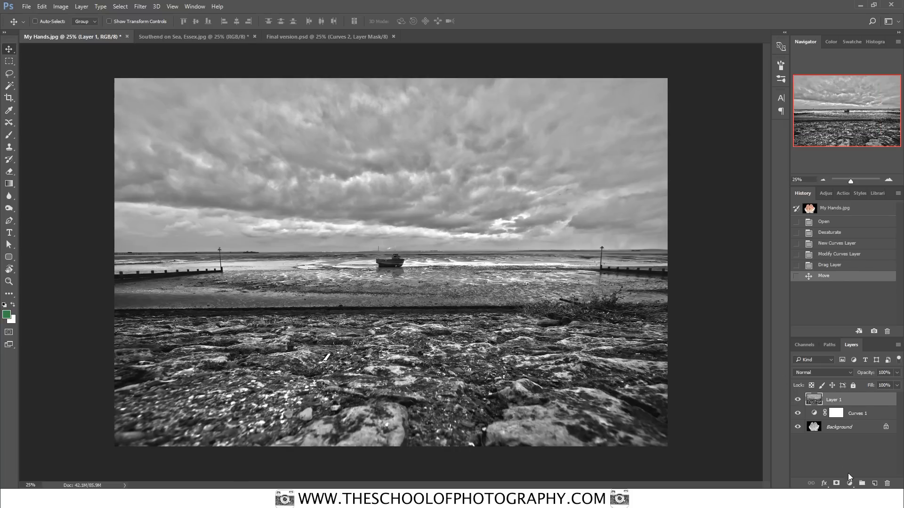
Add a second Curves adjustment layer and clip Curves 2 to the seaside layer.
left_click(836, 482)
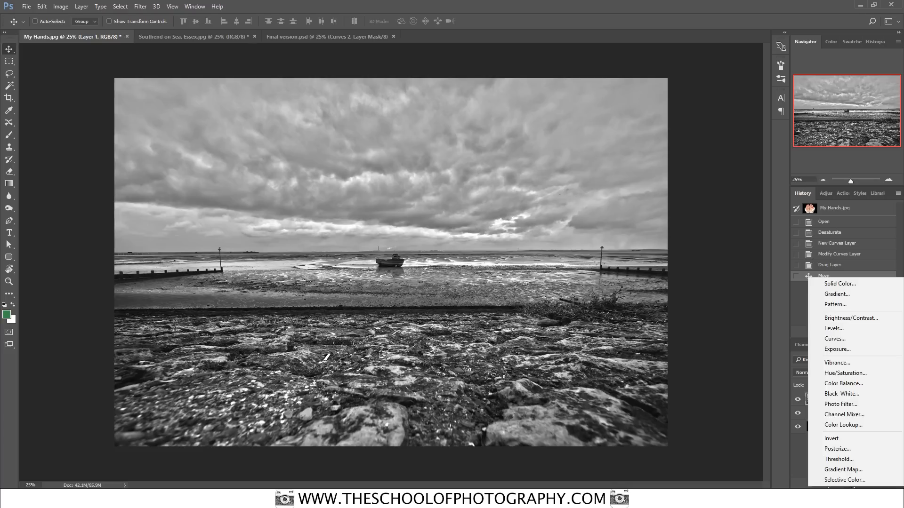
left_click(834, 338)
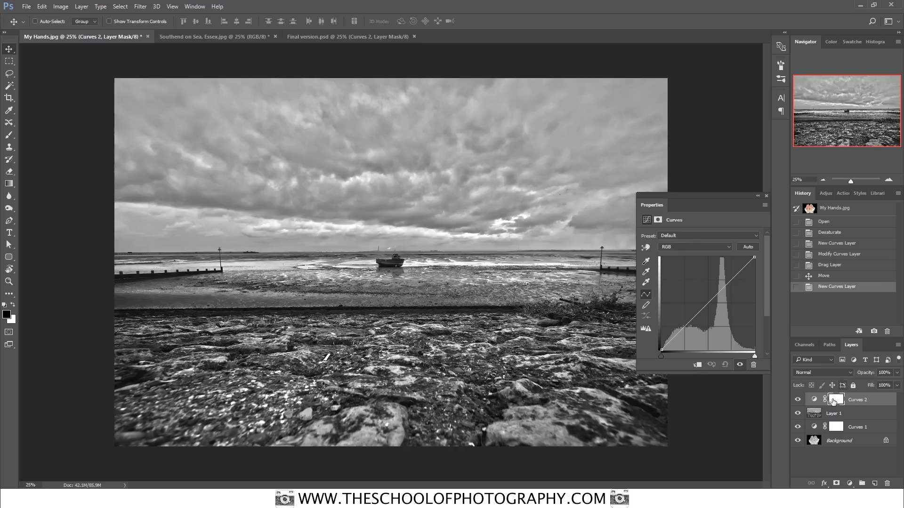
left_click(835, 399)
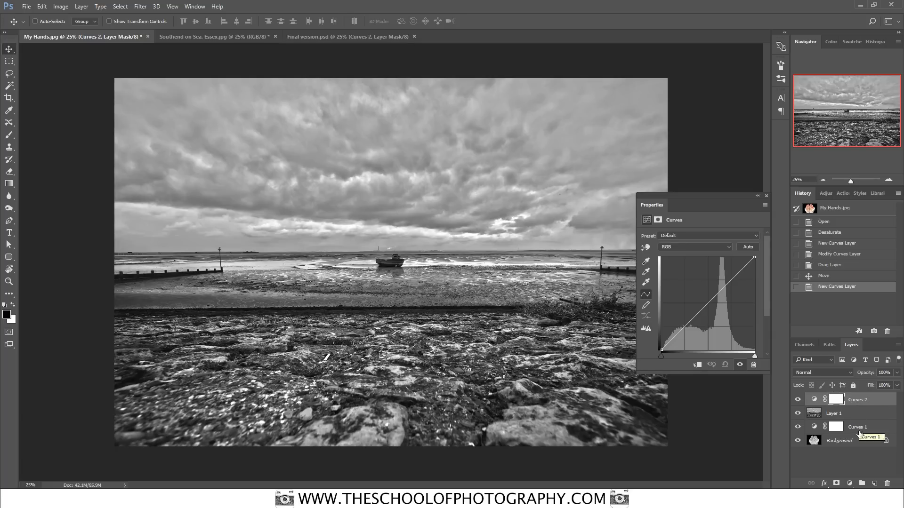
mouse_move(857, 398)
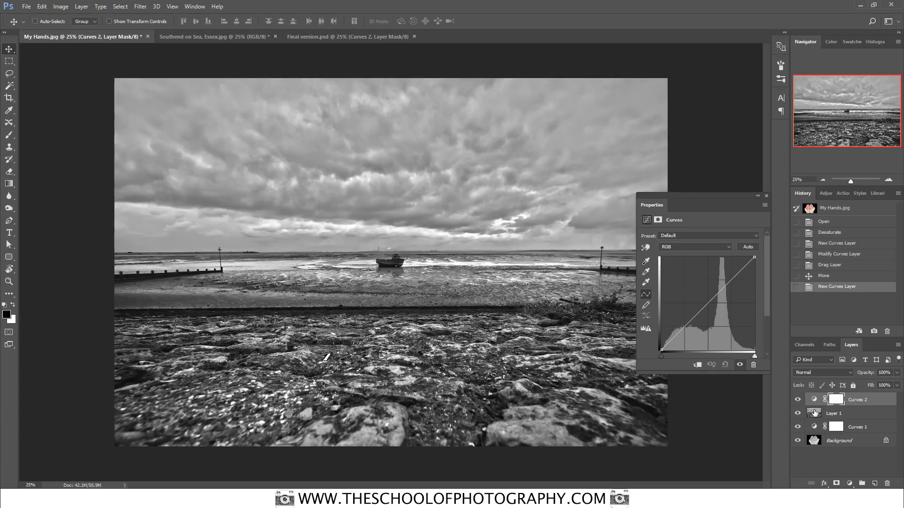
mouse_move(880, 399)
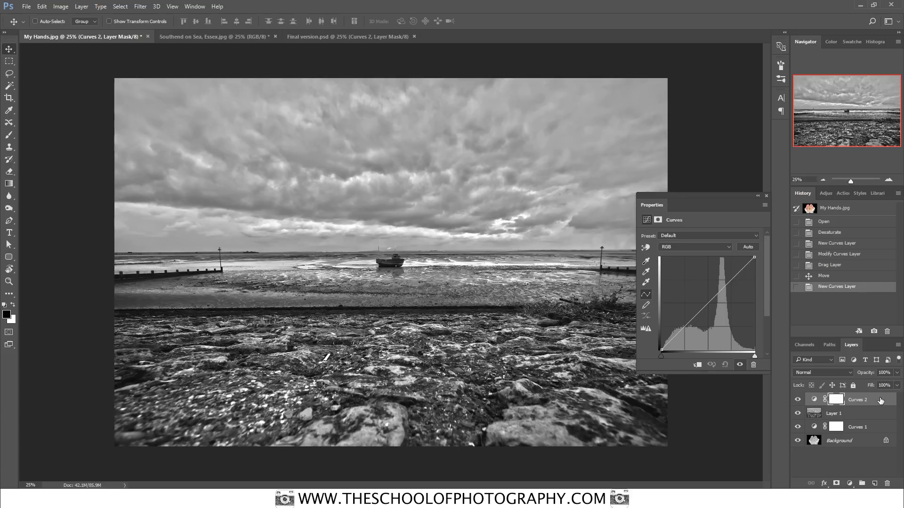
right_click(857, 399)
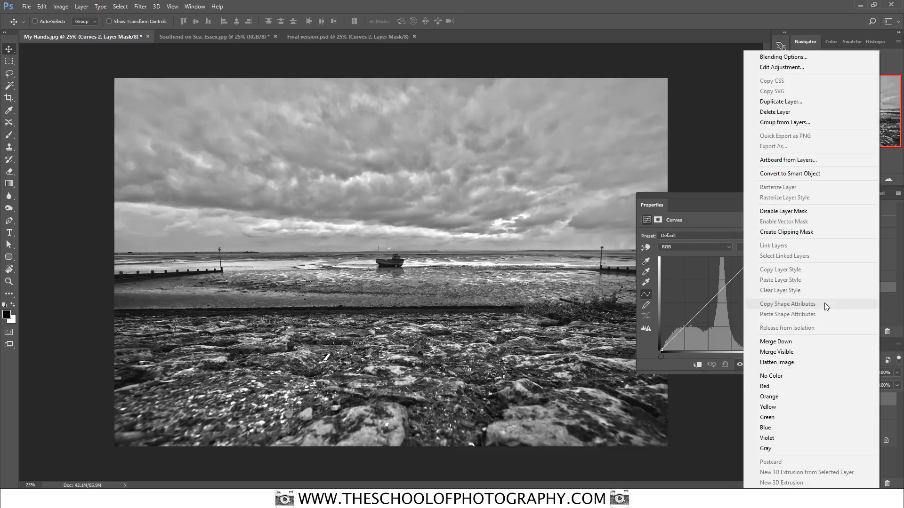
left_click(785, 231)
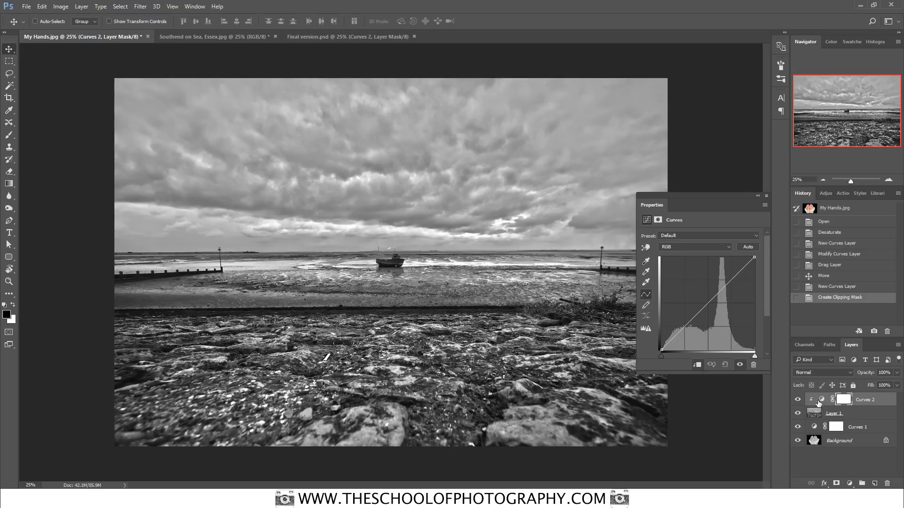
Shape Curves 2 into a steep S-curve for strong seascape contrast.
left_click(834, 413)
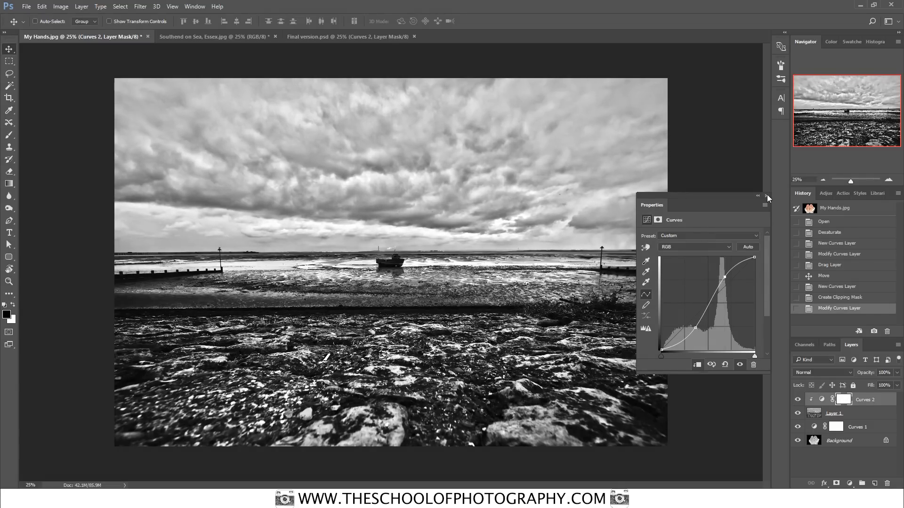
left_click(766, 197)
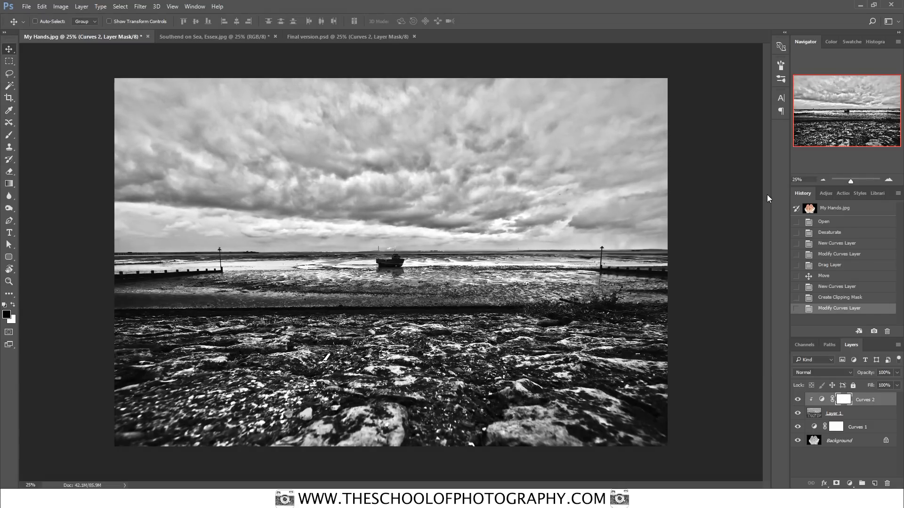
mouse_move(864, 416)
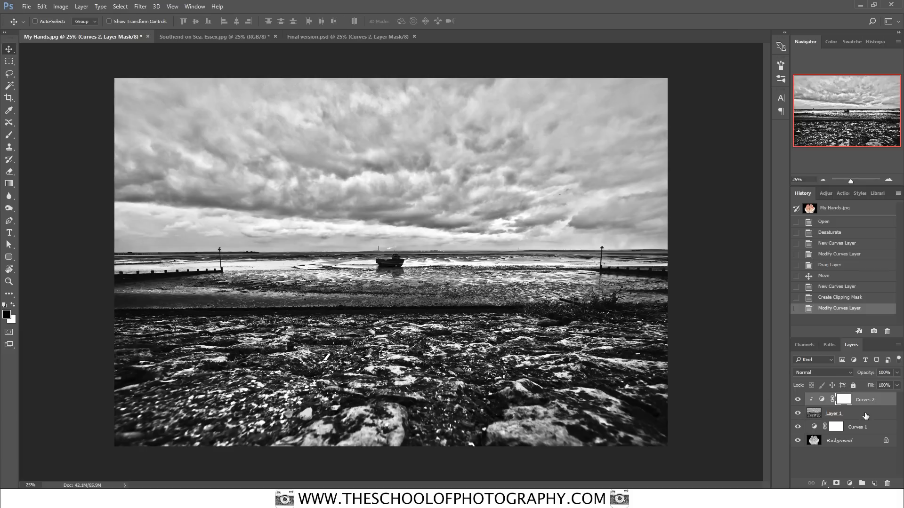
Set Layer 1's blend mode to Darken so the scene shows only inside the hands.
left_click(833, 413)
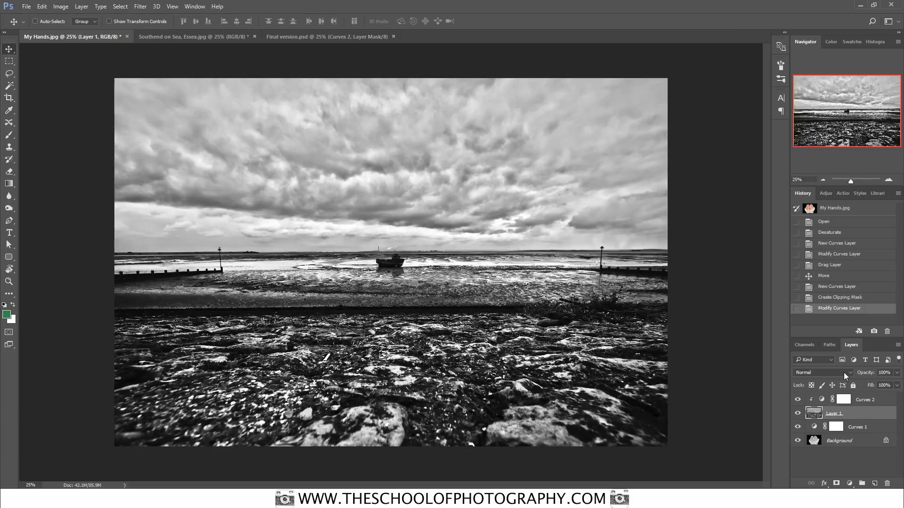
left_click(821, 373)
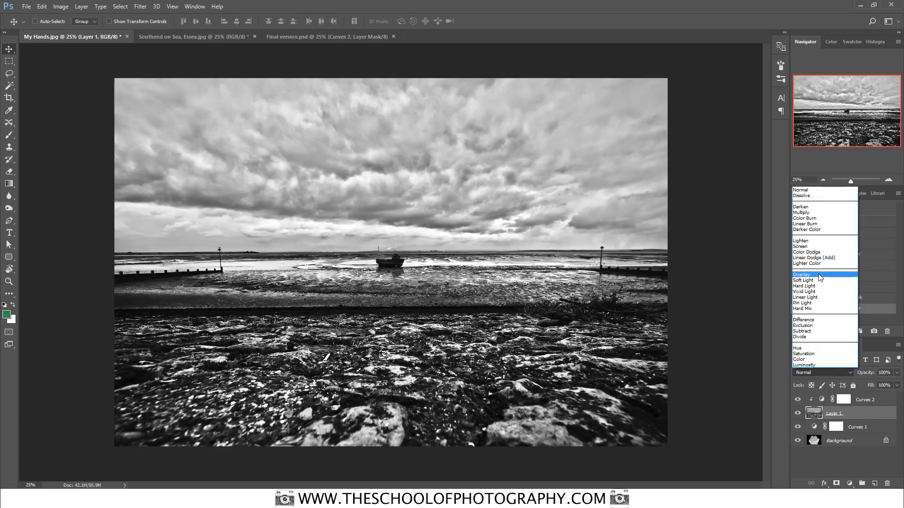
left_click(802, 206)
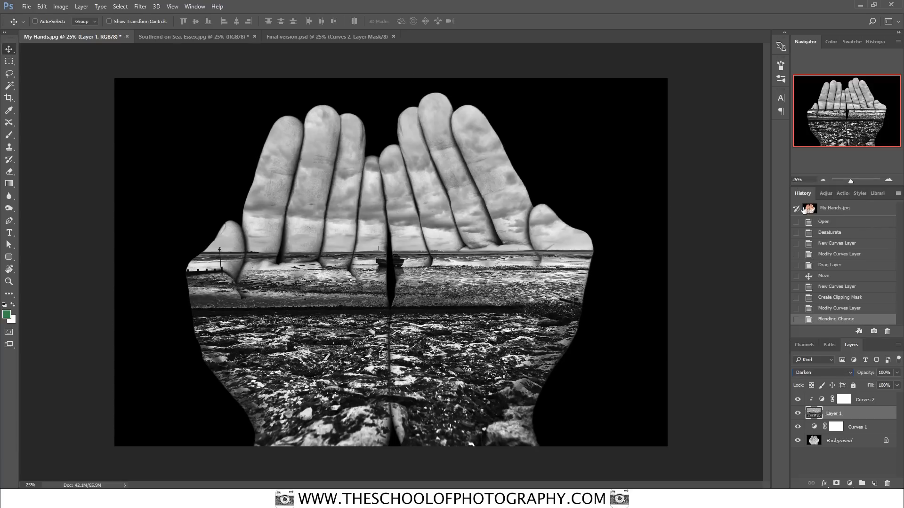
mouse_move(700, 330)
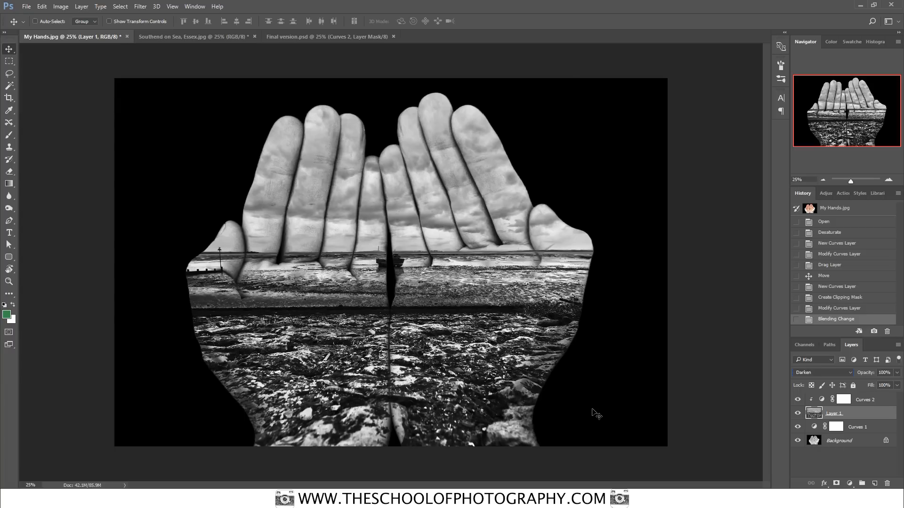
mouse_move(575, 84)
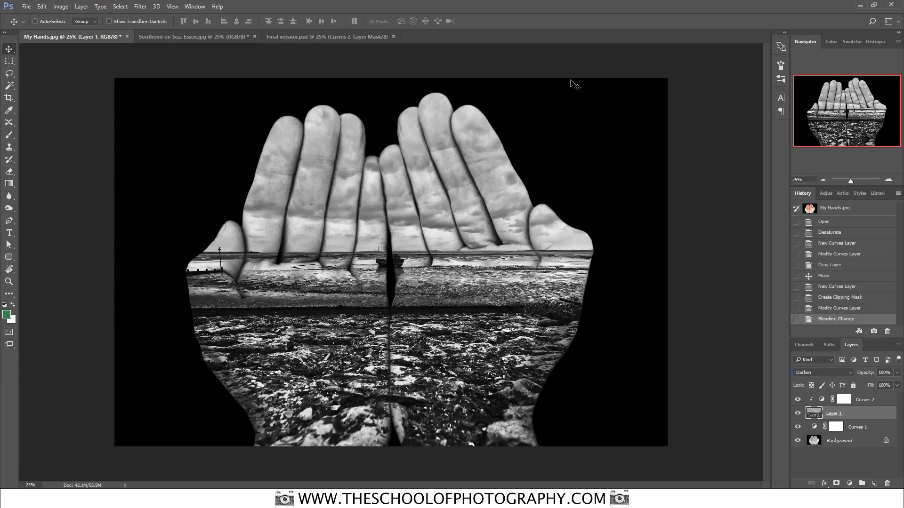
mouse_move(120, 96)
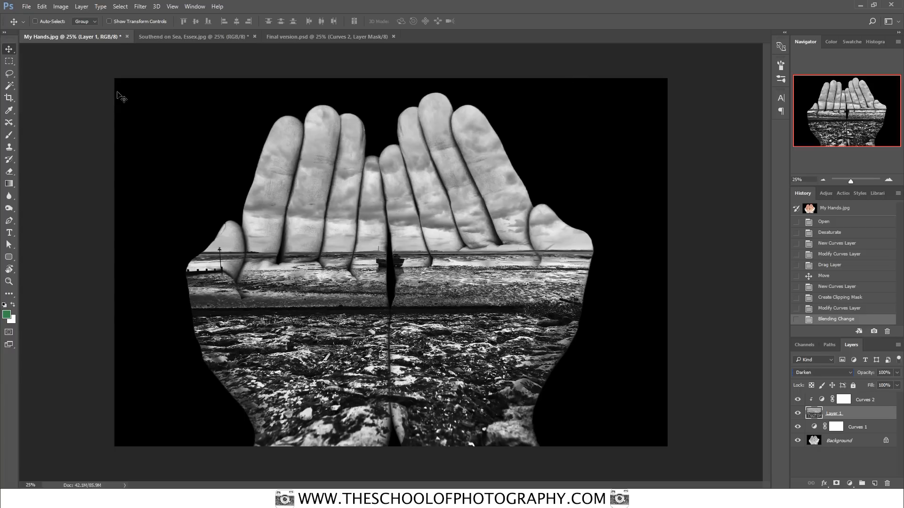
mouse_move(20, 81)
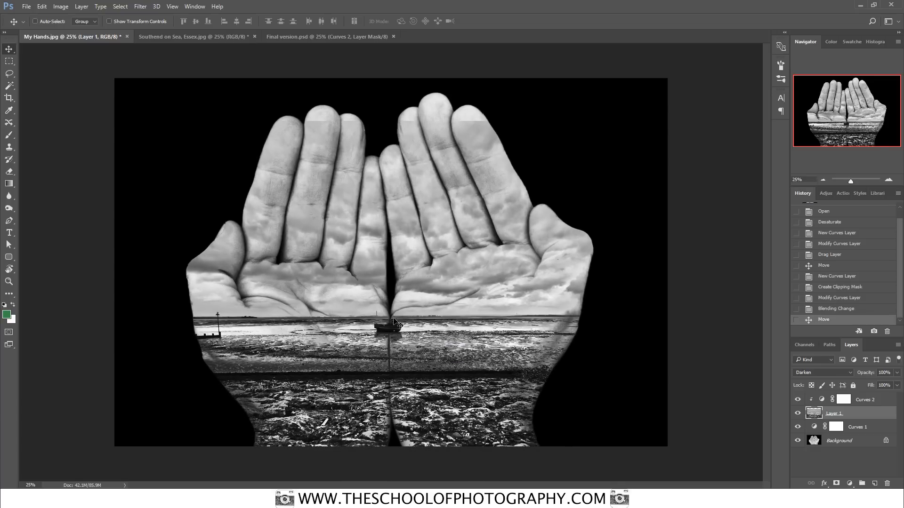
mouse_move(402, 333)
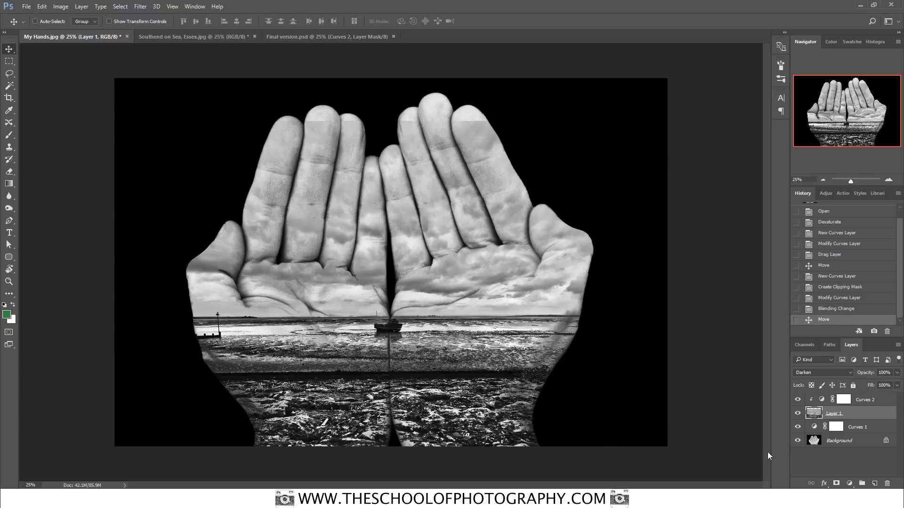
mouse_move(769, 456)
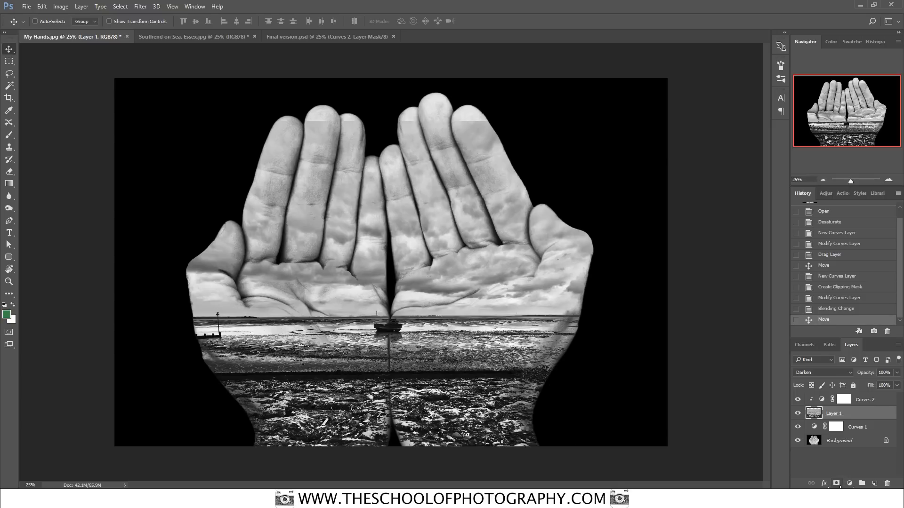
Add a white layer mask to the seaside Layer 1.
left_click(835, 483)
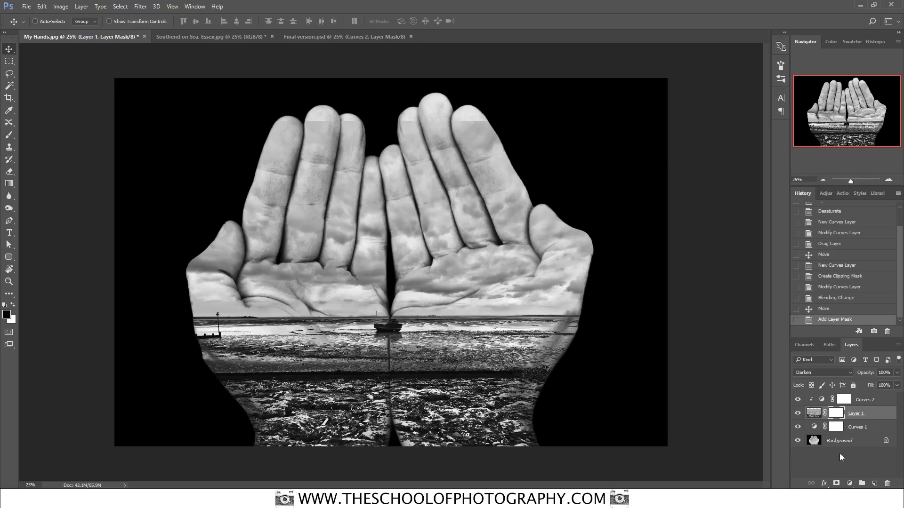
left_click(835, 413)
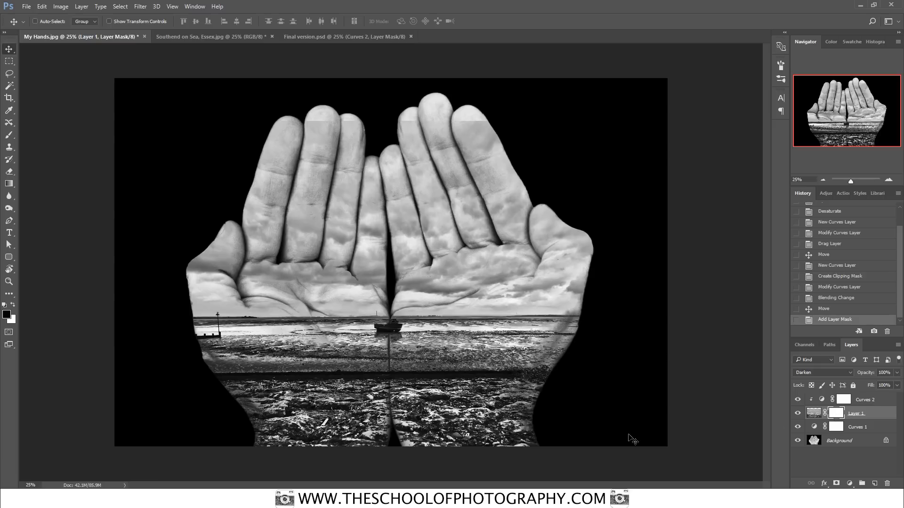
mouse_move(433, 285)
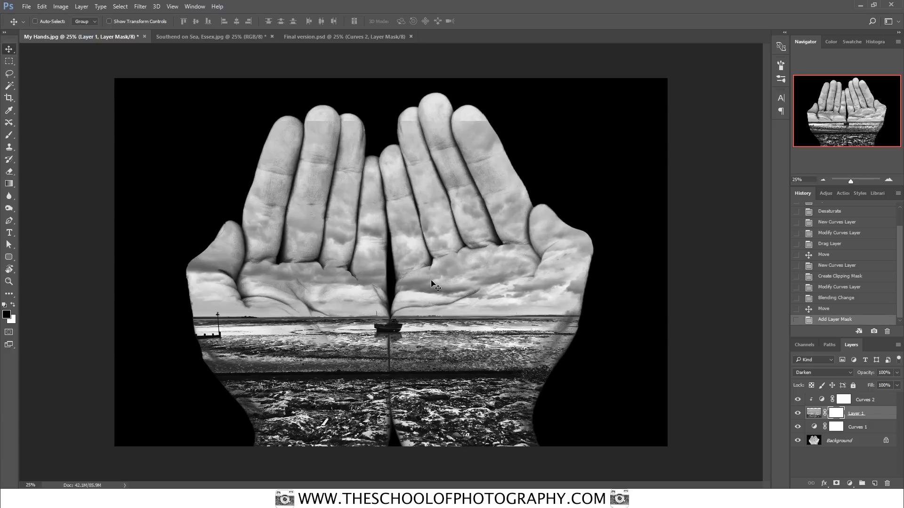
mouse_move(10, 138)
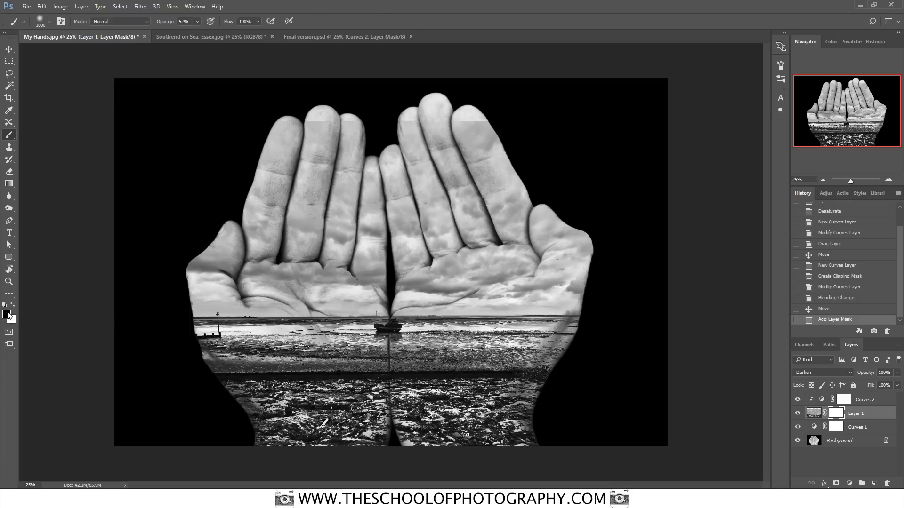
Set the brush to 0% hardness and about 39% opacity for mask painting.
left_click(51, 21)
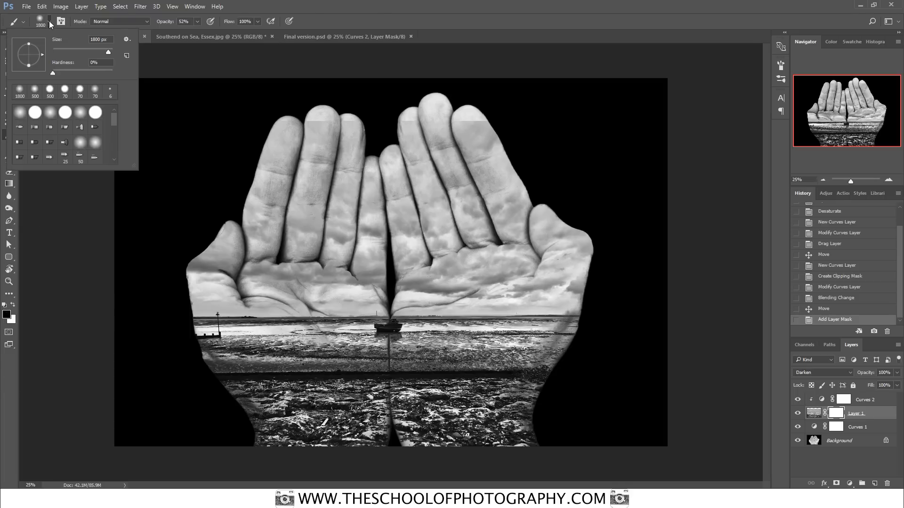
triple_click(93, 63)
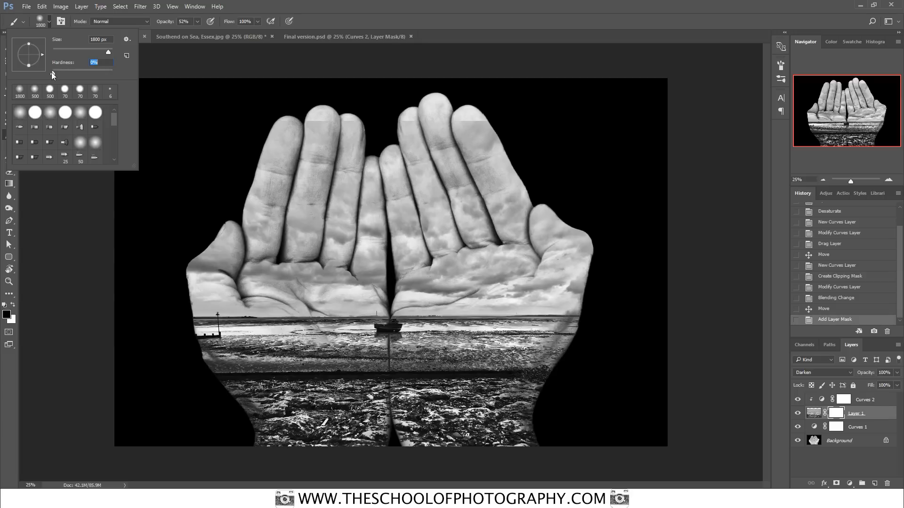
mouse_move(59, 78)
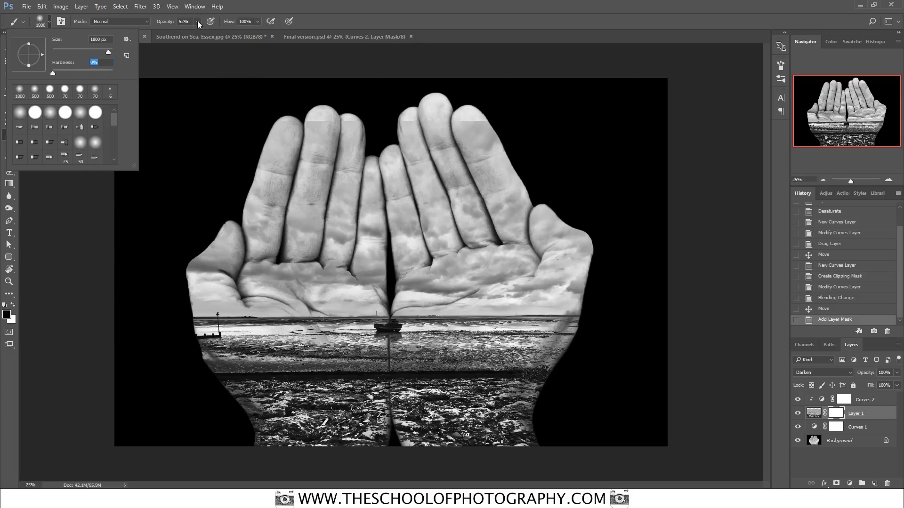
left_click(78, 37)
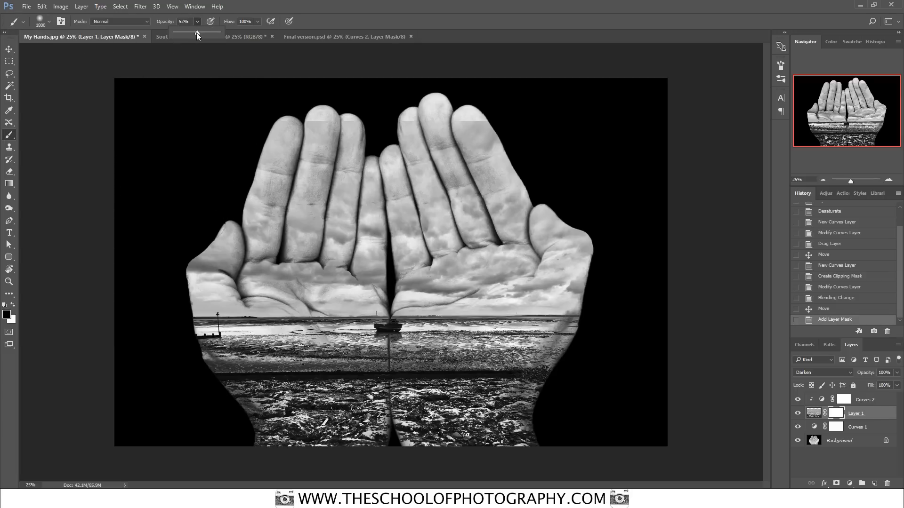
left_click_drag(196, 33, 193, 33)
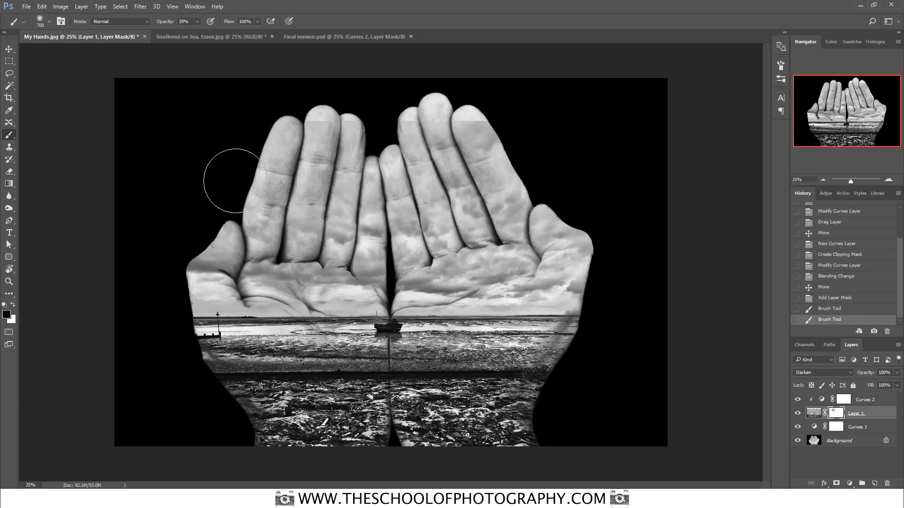
Paint black on Layer 1's mask so the seascape fades away from the fingertips.
left_click_drag(235, 181, 280, 172)
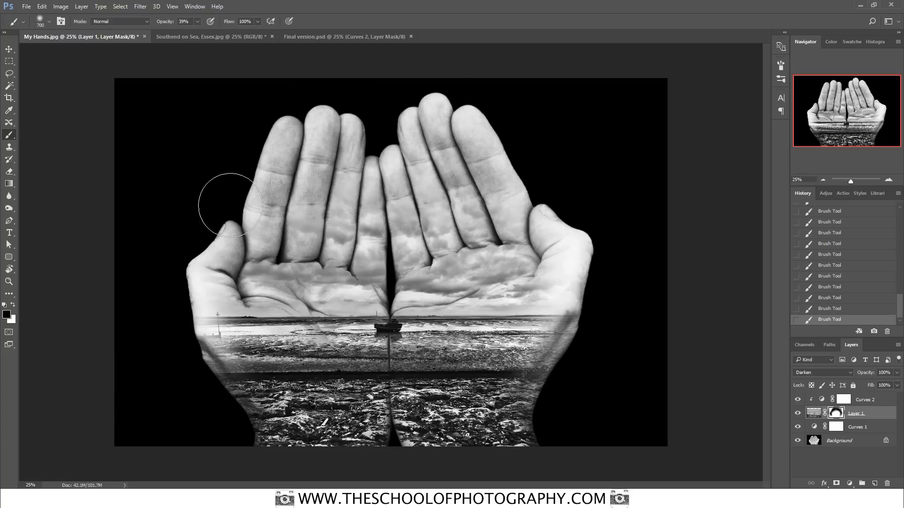
mouse_move(165, 212)
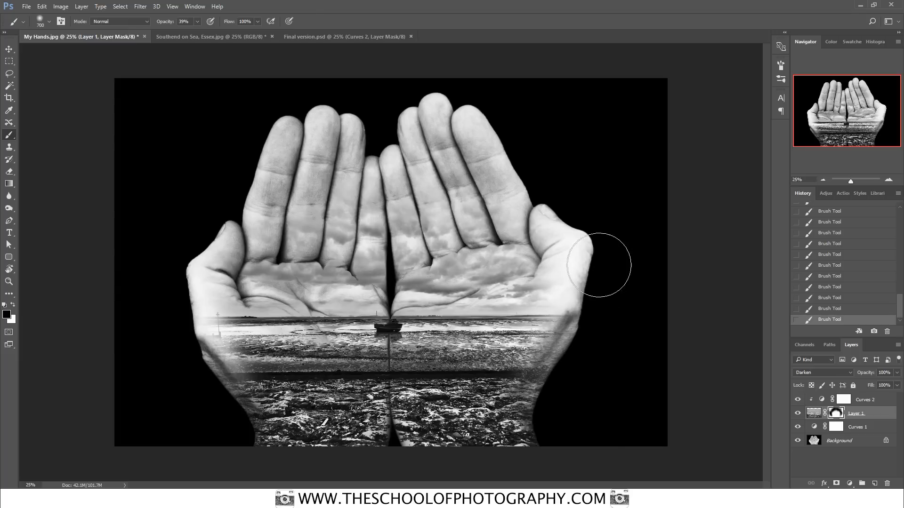
mouse_move(193, 274)
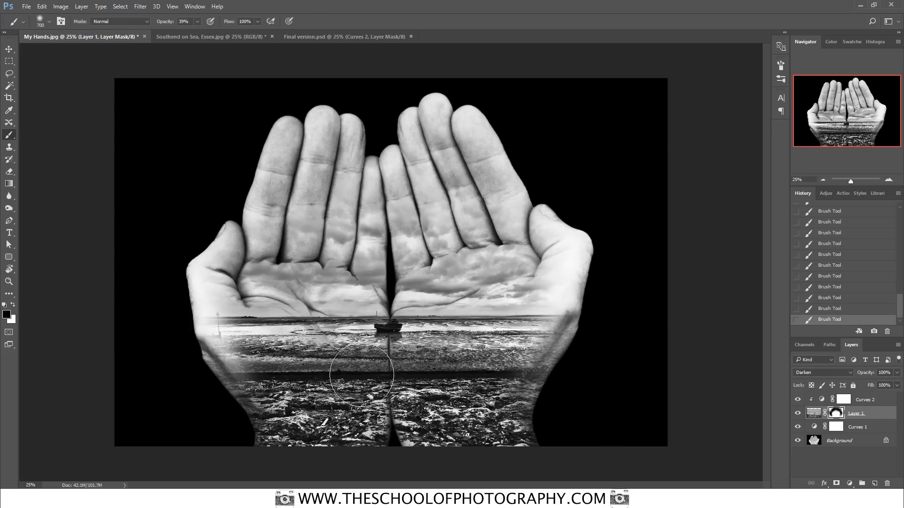
mouse_move(355, 410)
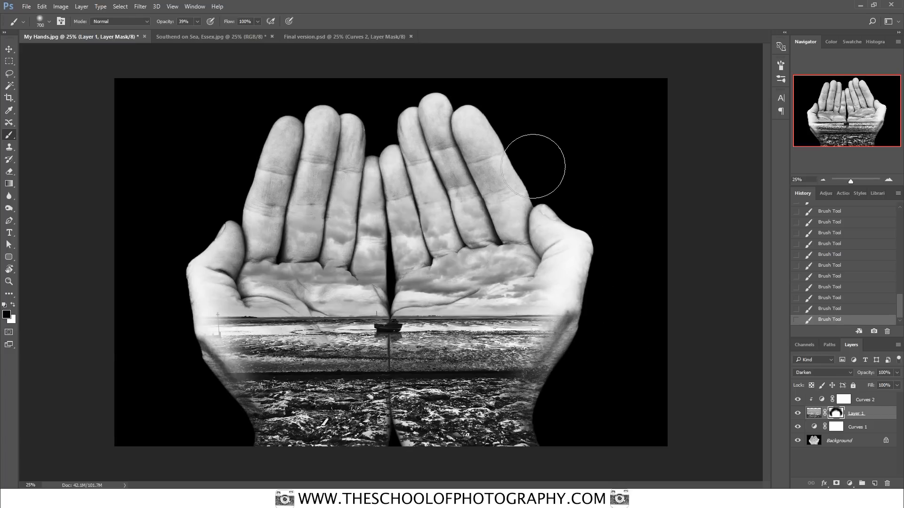
mouse_move(184, 293)
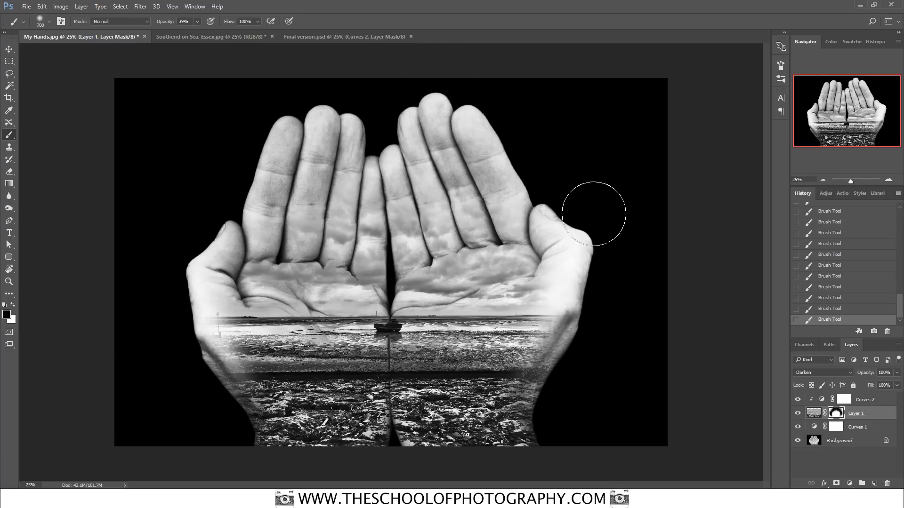
mouse_move(592, 202)
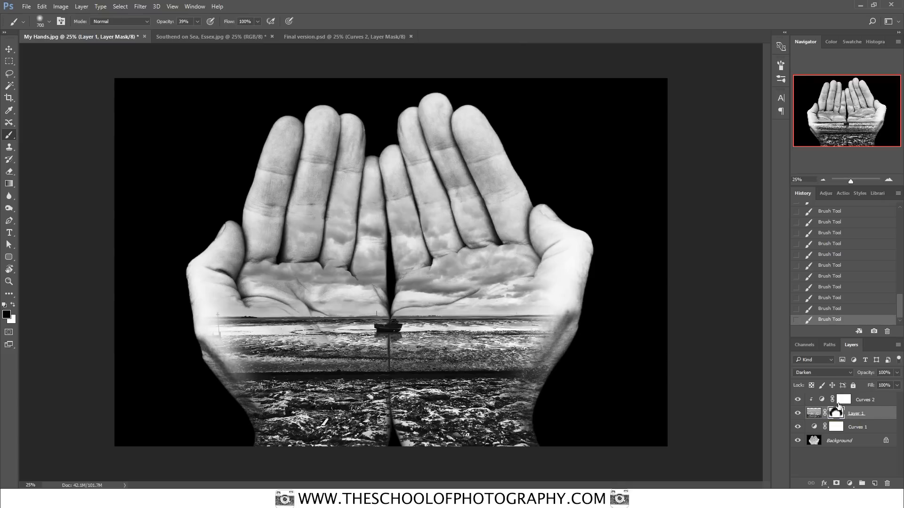
Steepen the Curves 2 adjustment for darker, stronger contrast in the seascape.
left_click(818, 372)
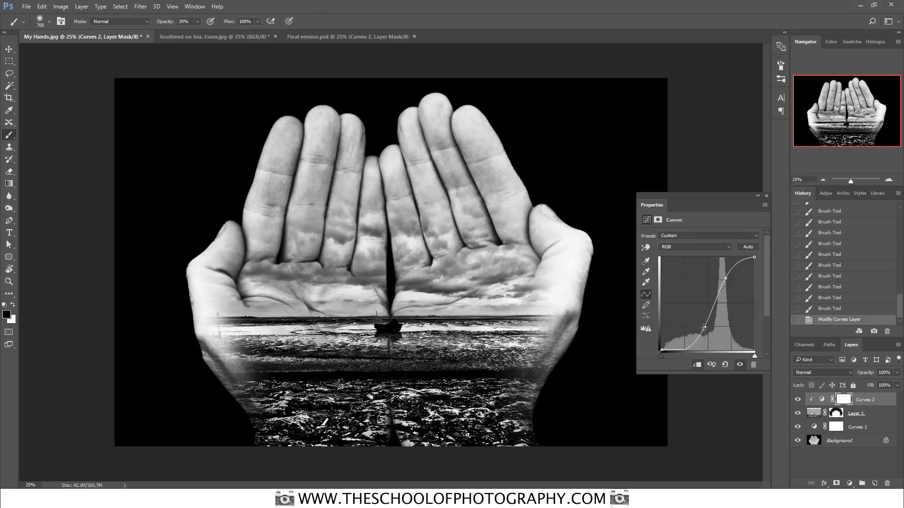
mouse_move(469, 334)
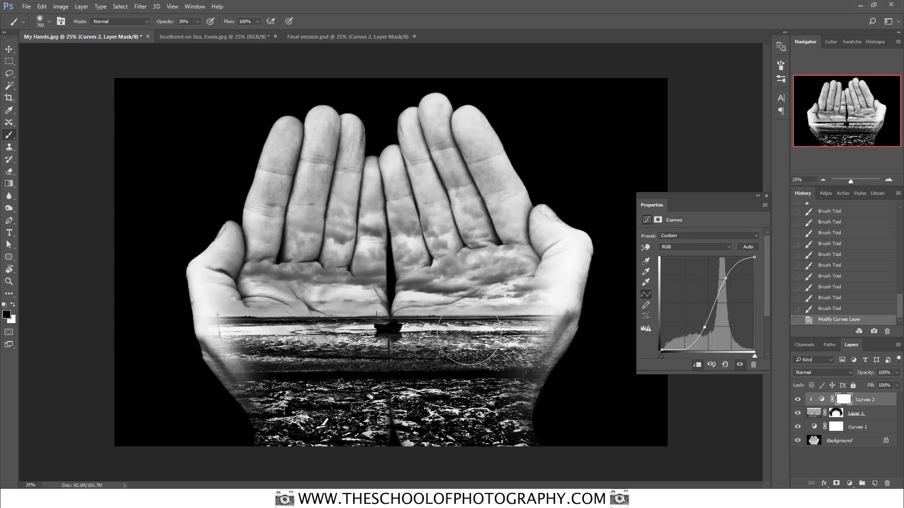
mouse_move(407, 346)
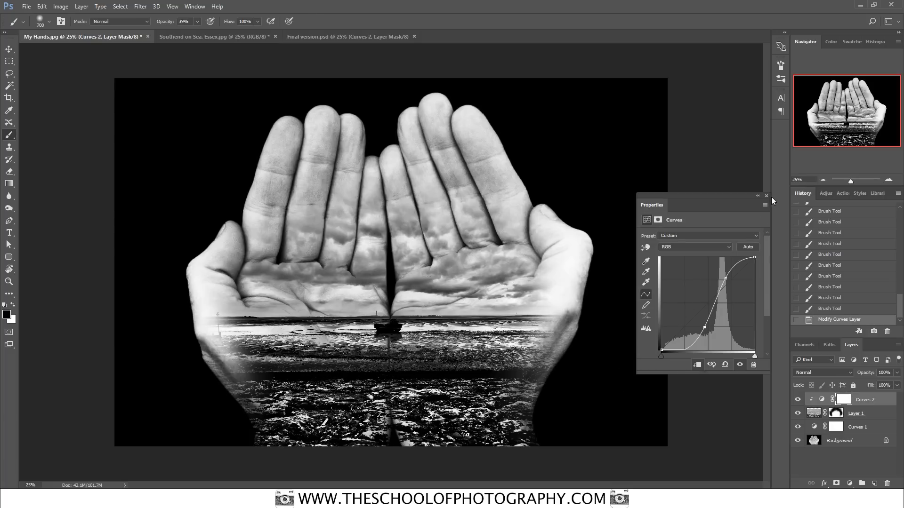
left_click(766, 196)
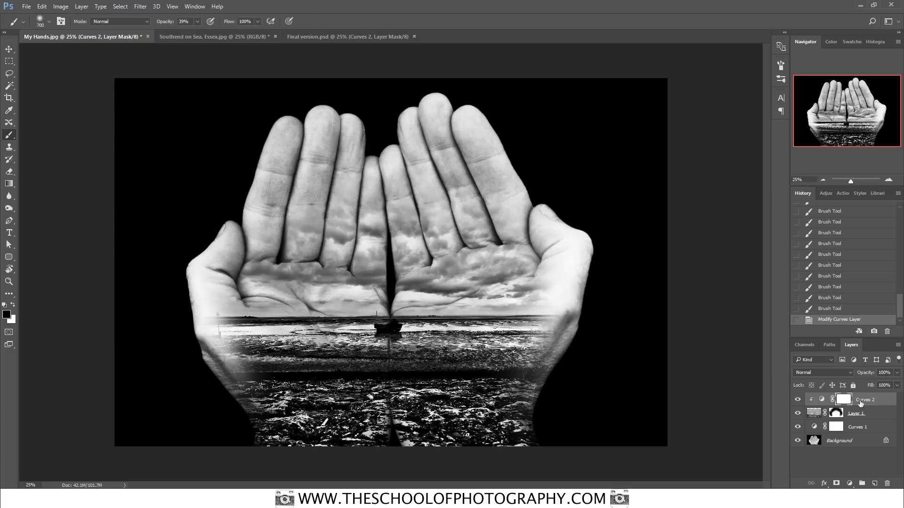
mouse_move(385, 396)
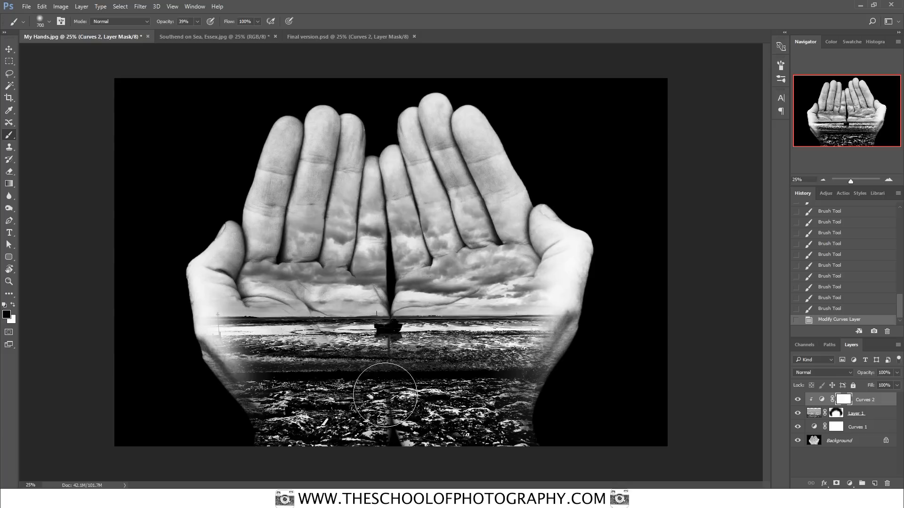
mouse_move(406, 350)
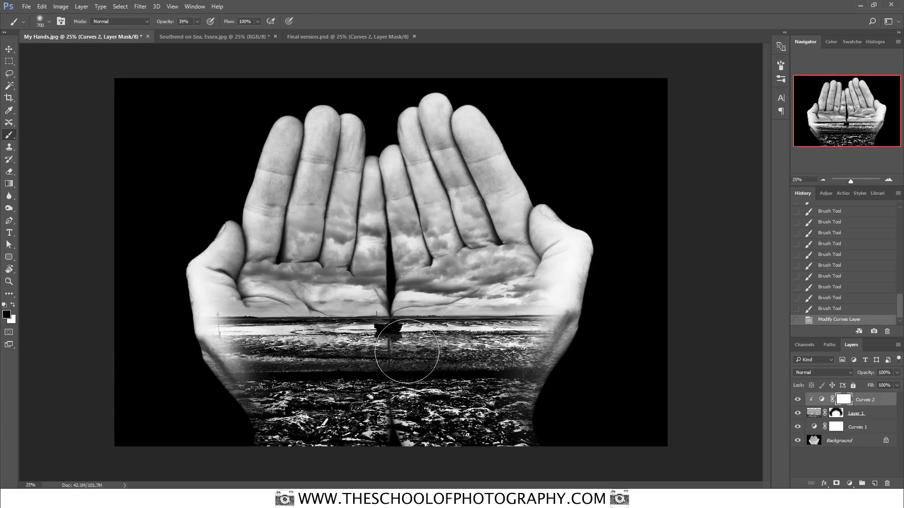
mouse_move(370, 360)
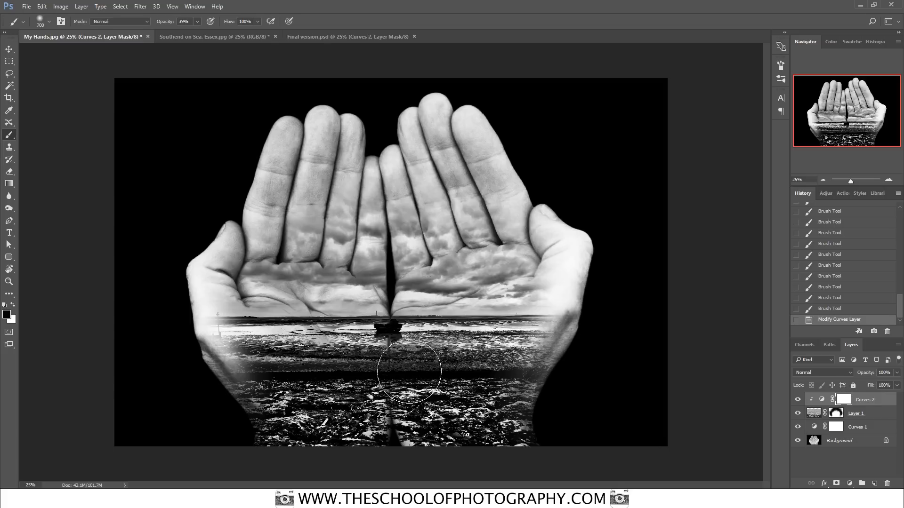
mouse_move(474, 381)
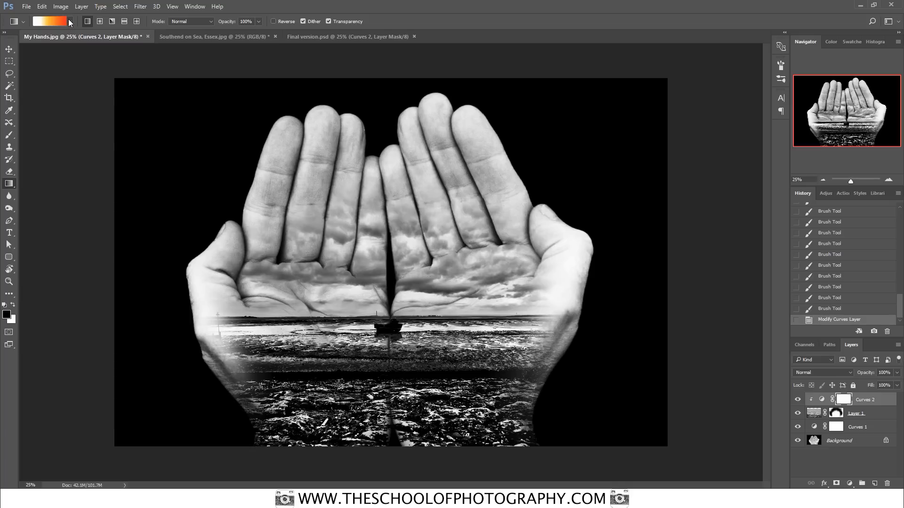
Choose the Foreground to Background gradient preset and target the Curves 2 mask.
left_click(49, 22)
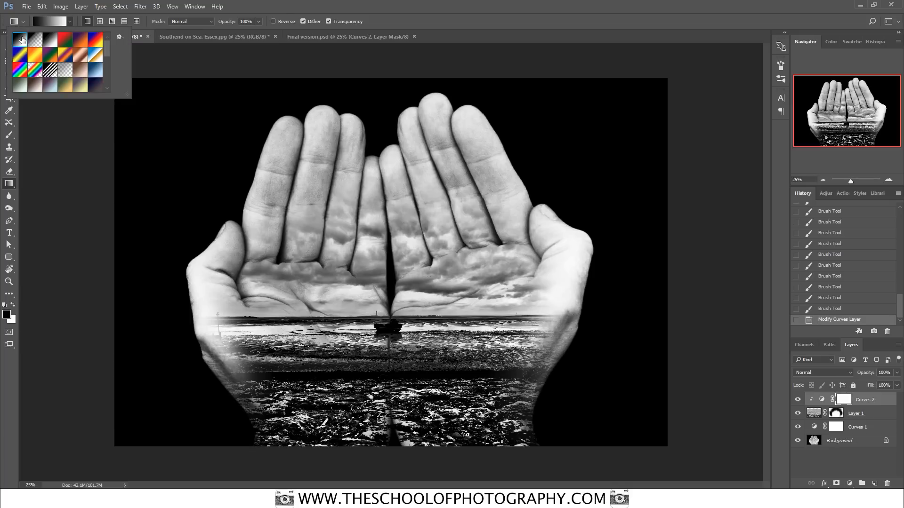
mouse_move(21, 38)
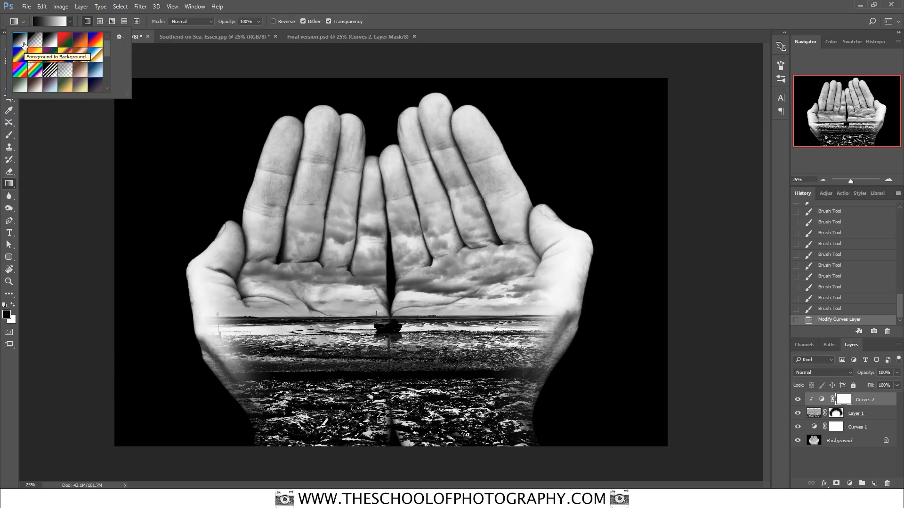
mouse_move(9, 321)
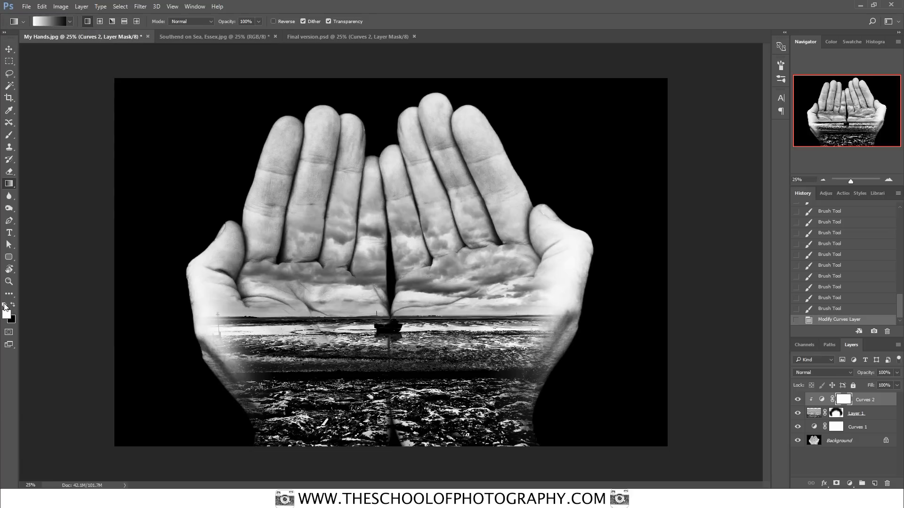
mouse_move(12, 319)
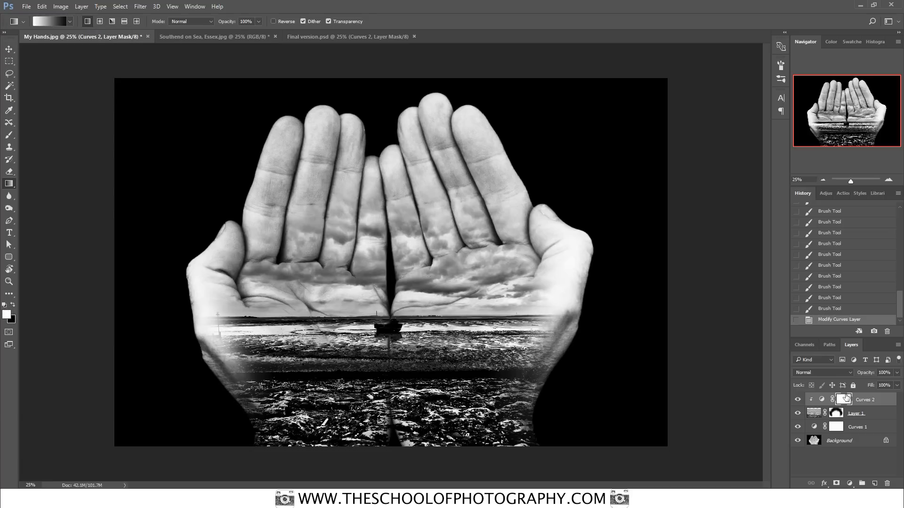
left_click(842, 400)
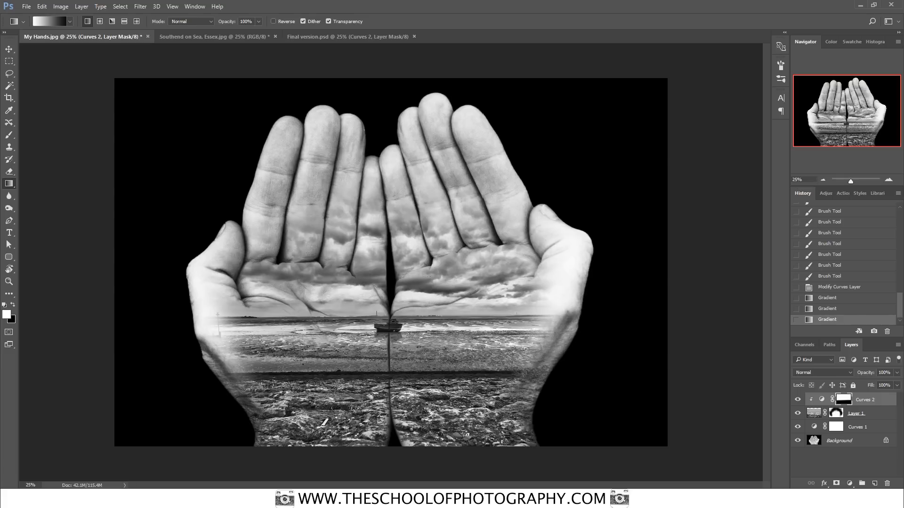
mouse_move(761, 396)
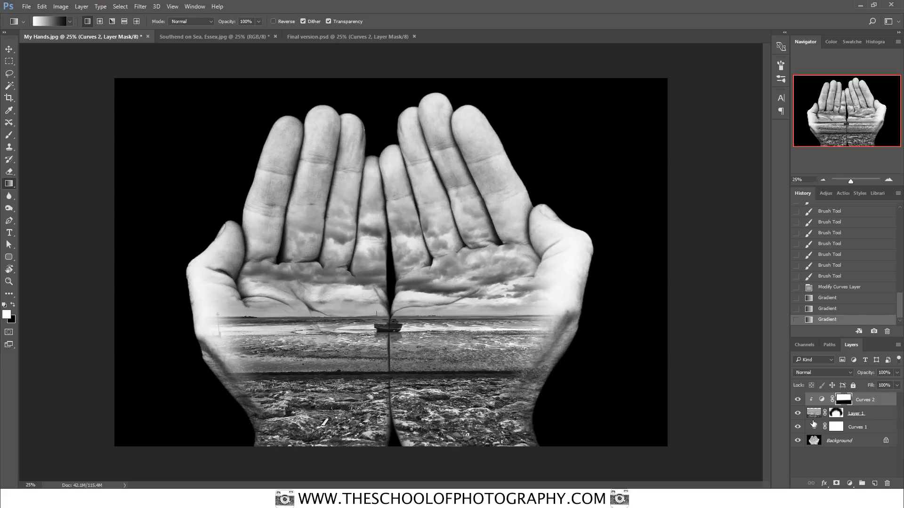
Fade the Curves 2 darkening toward the top with a mask gradient, then select Curves 1.
left_click(797, 400)
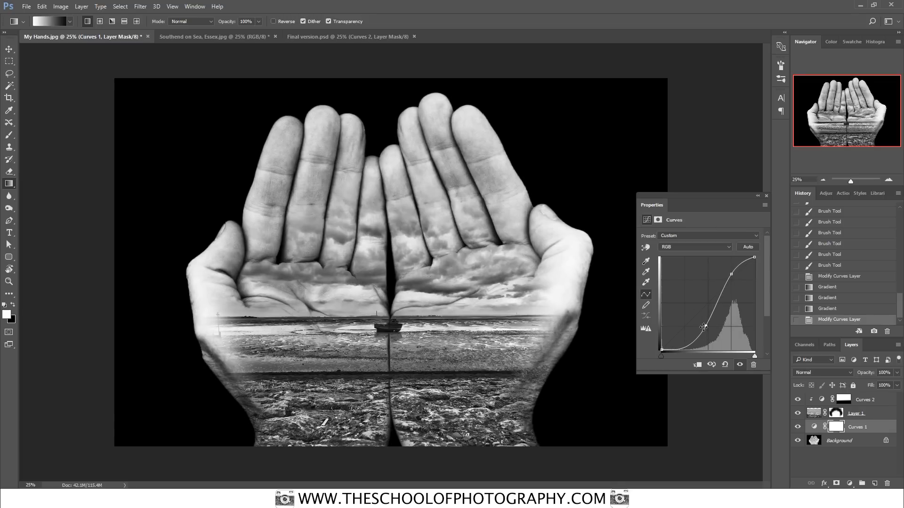
Reshape Curves 1 into an S-curve boosting the hands' contrast and close its properties.
left_click(767, 196)
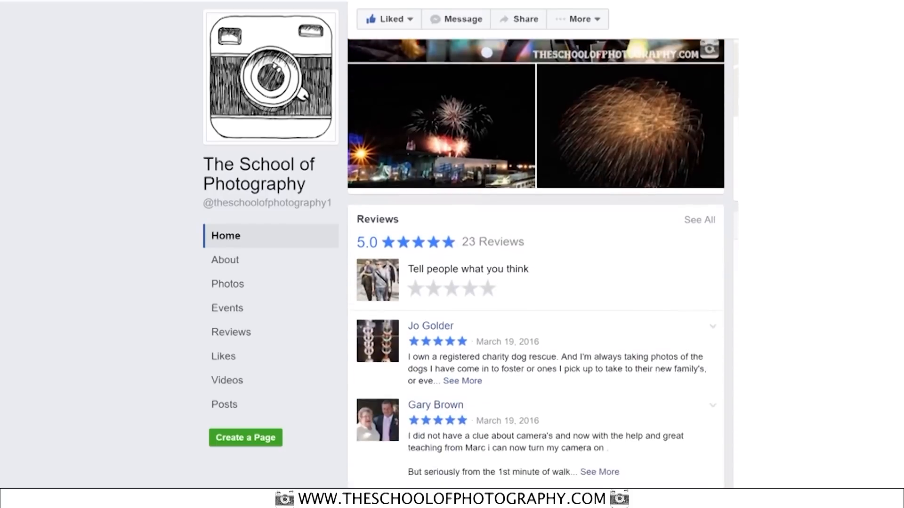
scroll("down", 3)
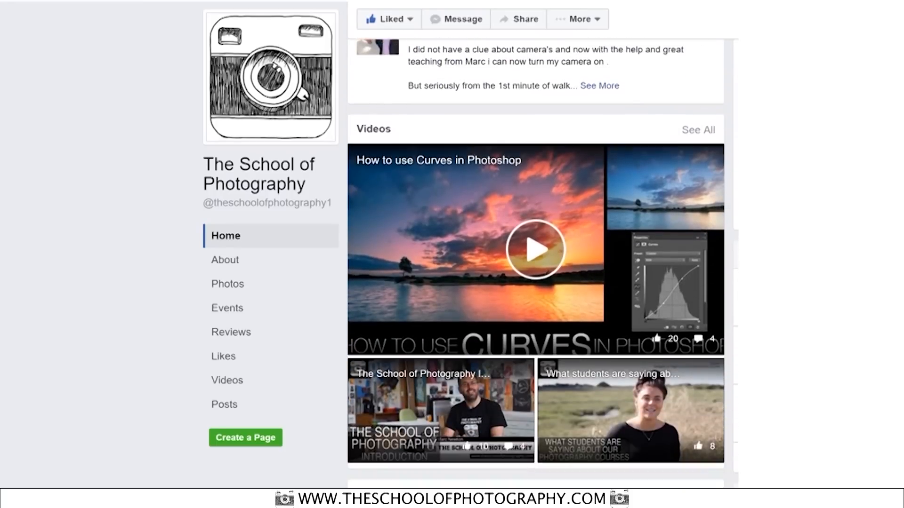
scroll("down", 3)
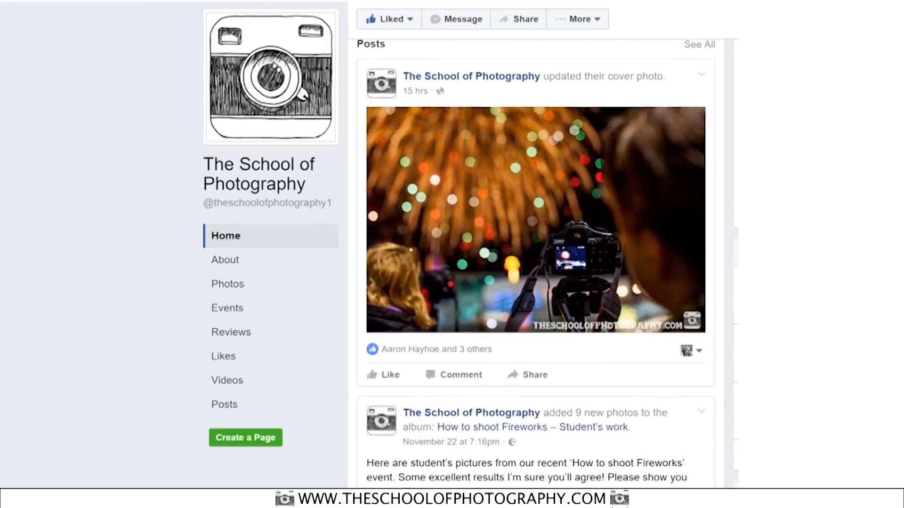